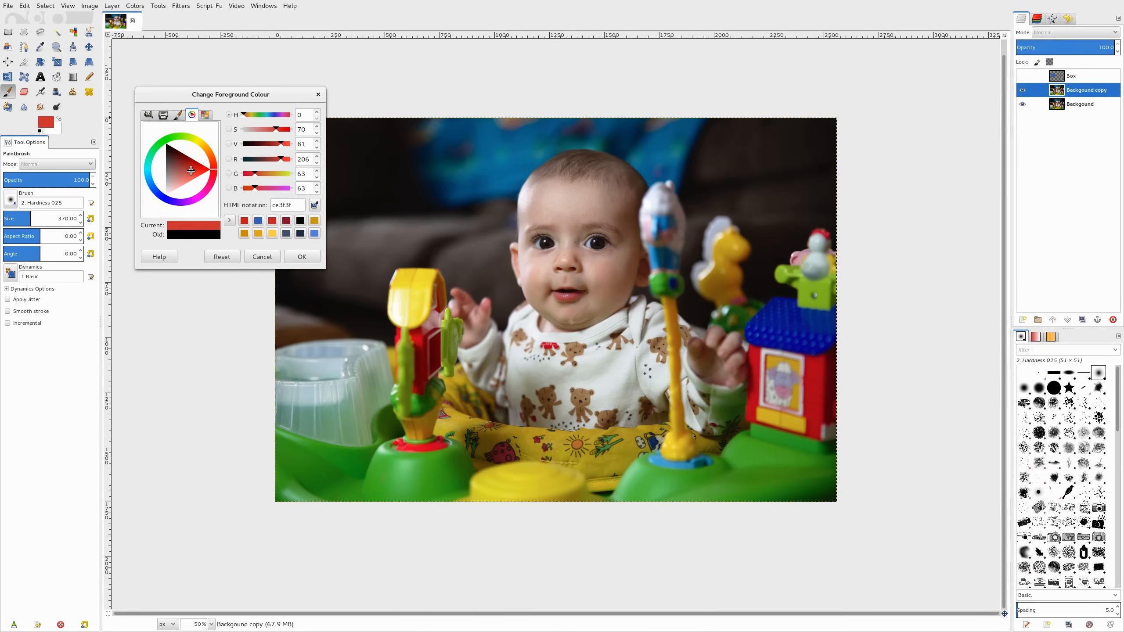
# Cancel the Change Foreground Colour dialog so the colour chooser closes.
pyautogui.click(148, 115)
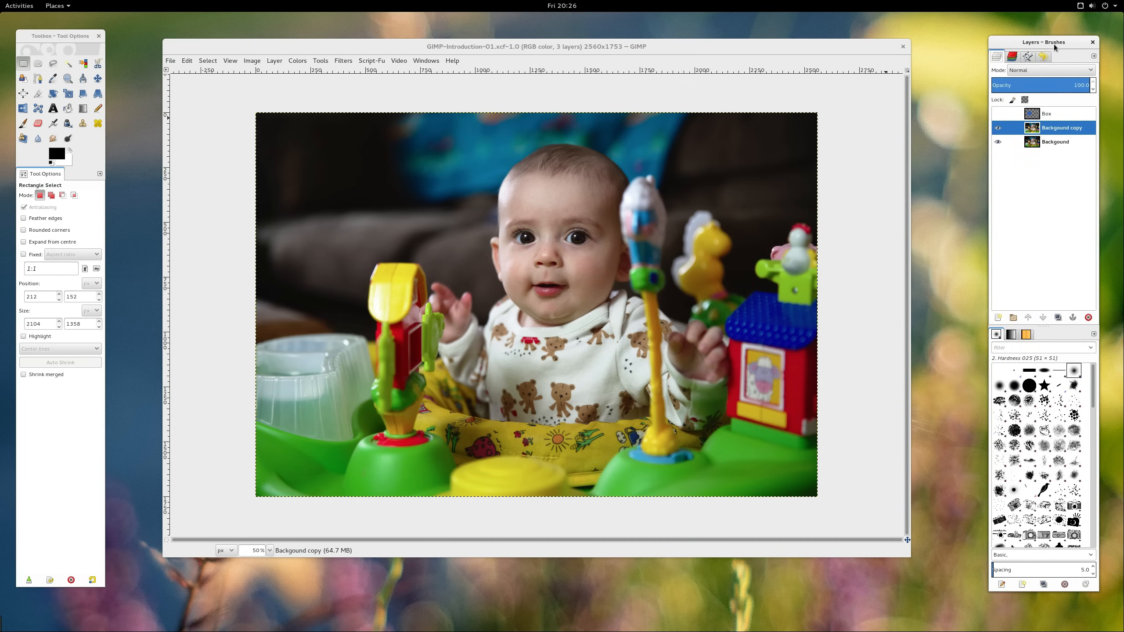
pyautogui.moveTo(803, 48)
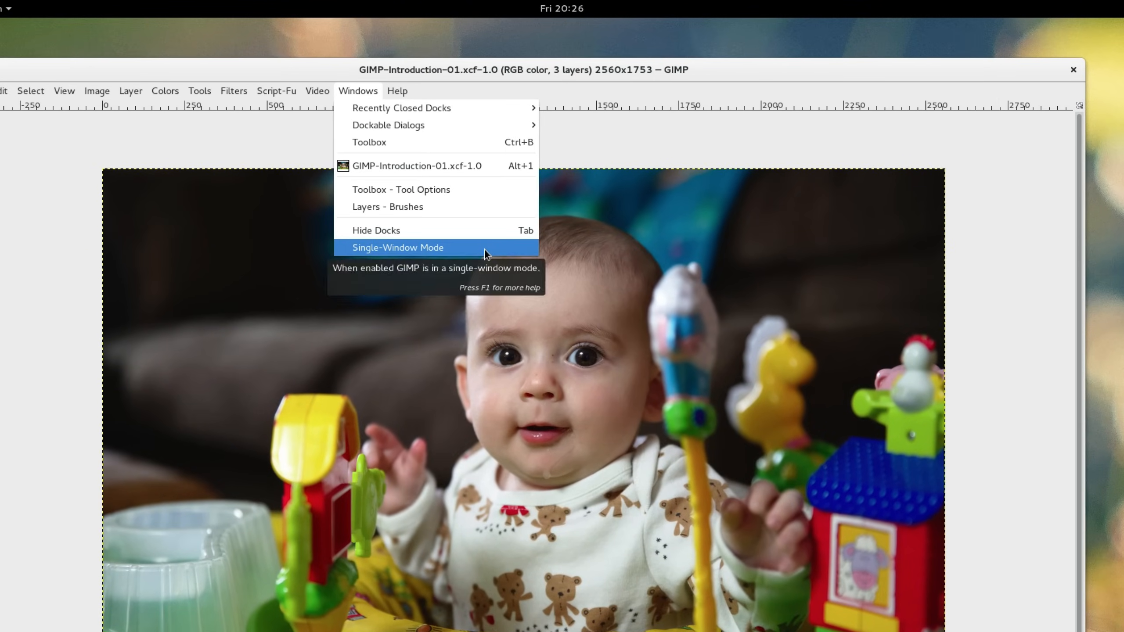
# Enable Windows > Single-Window Mode to recombine the toolbox, image and docks.
pyautogui.click(398, 248)
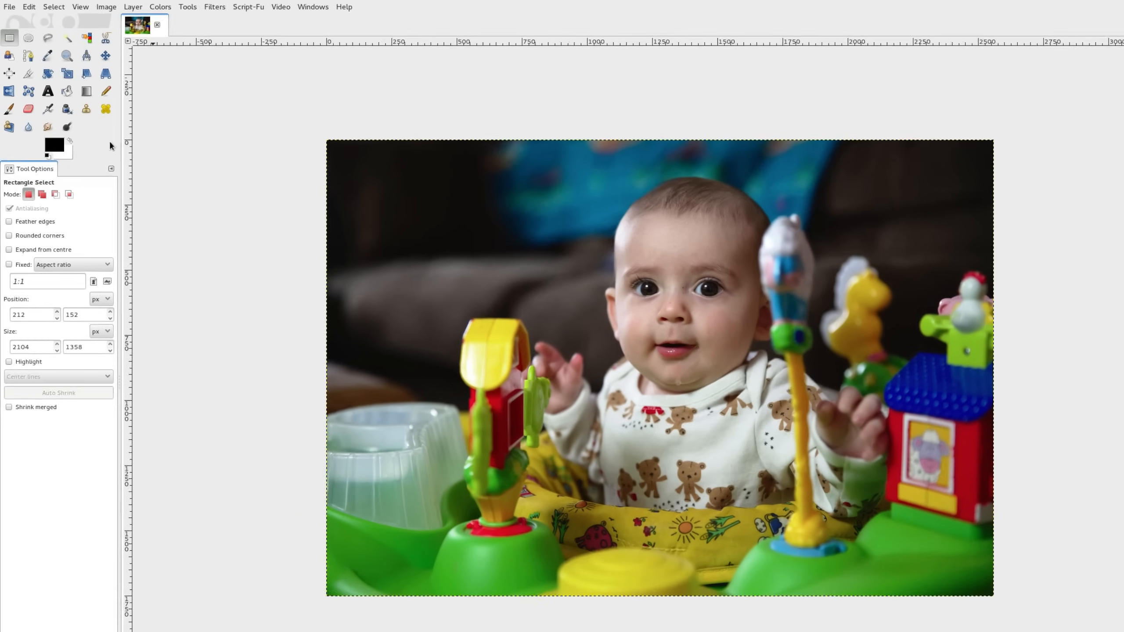
# With the Move tool, activate the Box layer and drag it leftward over the photo.
pyautogui.click(105, 55)
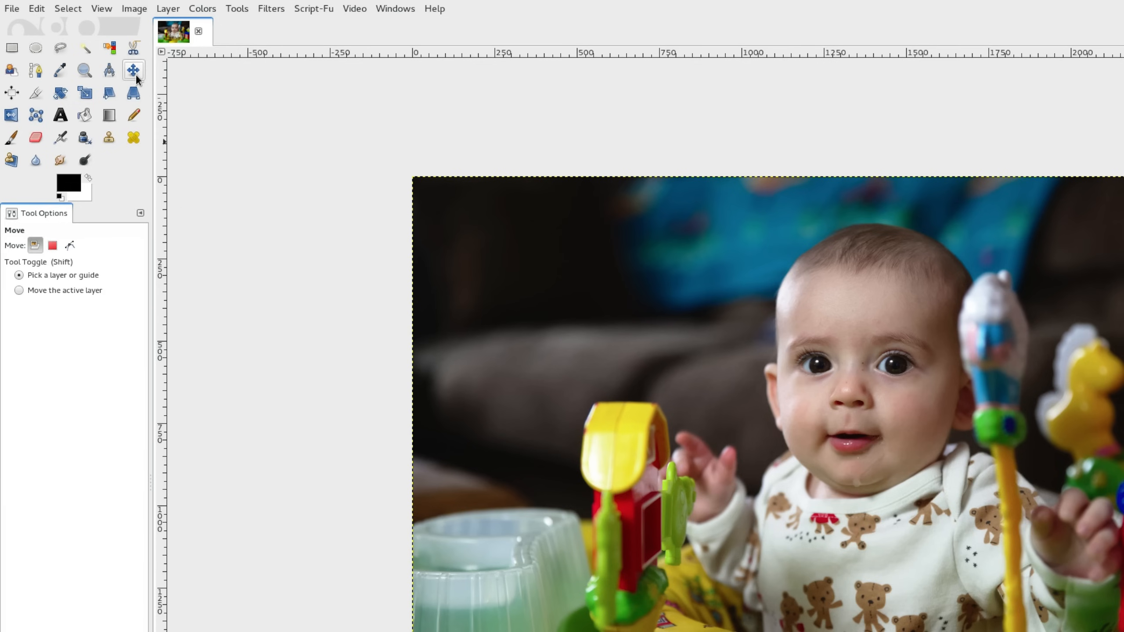
pyautogui.click(10, 47)
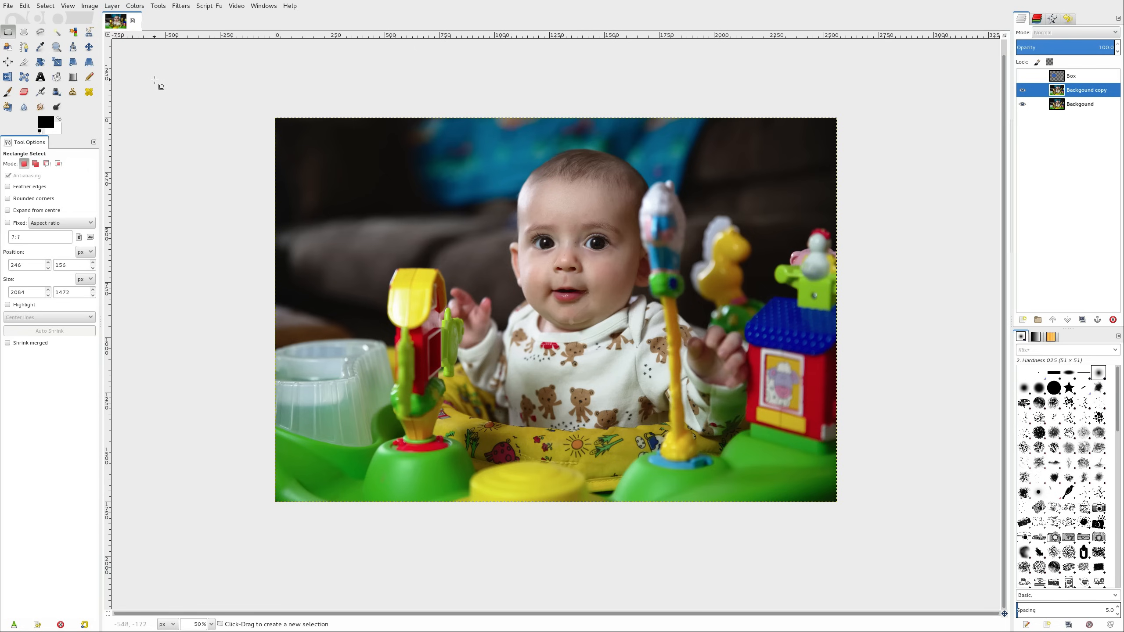
pyautogui.click(89, 46)
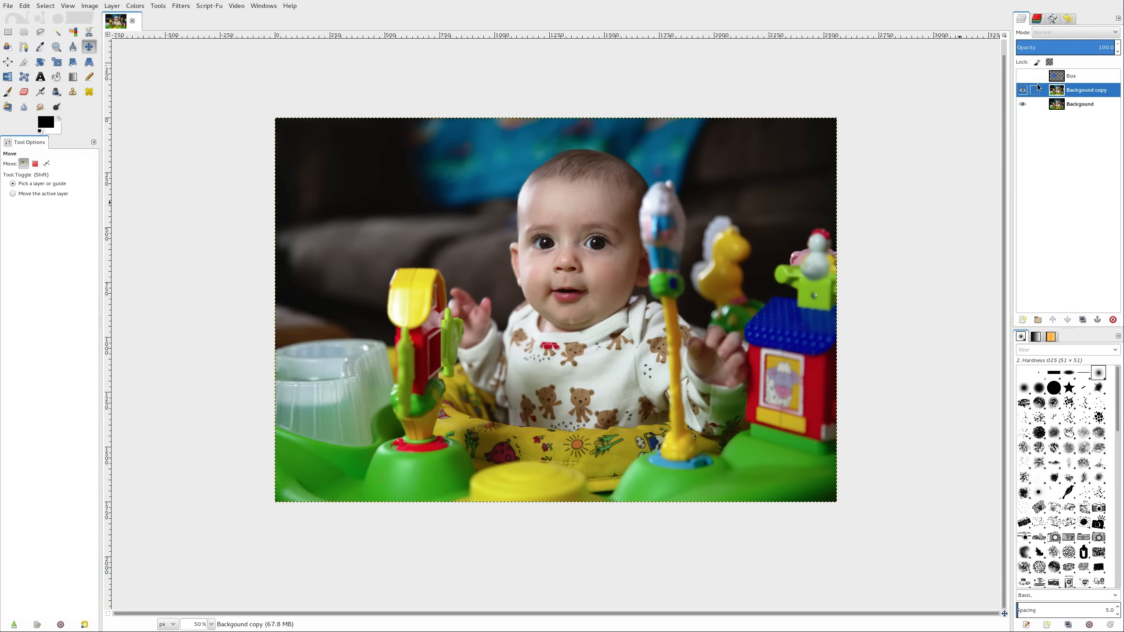
pyautogui.click(1071, 75)
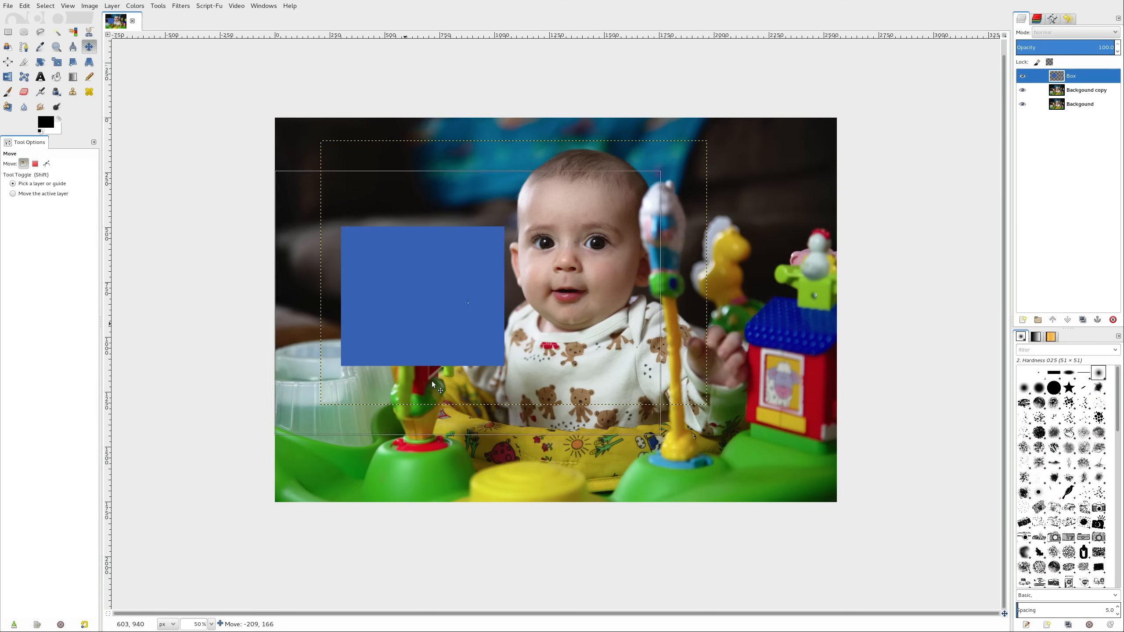
pyautogui.moveTo(432, 385); pyautogui.dragTo(419, 280)
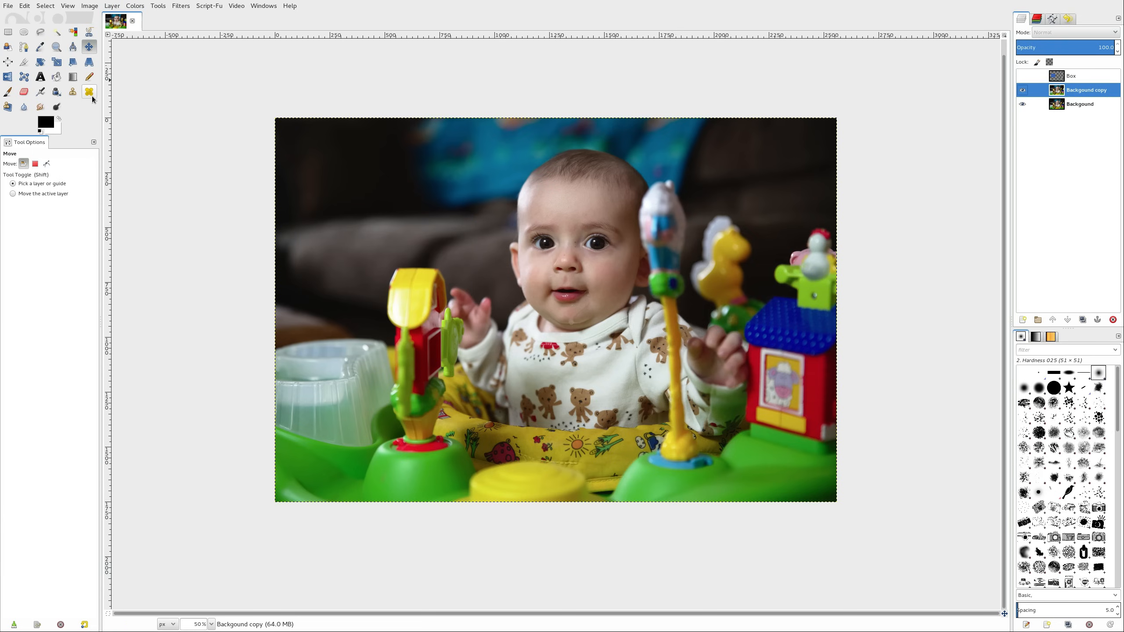
pyautogui.moveTo(90, 92)
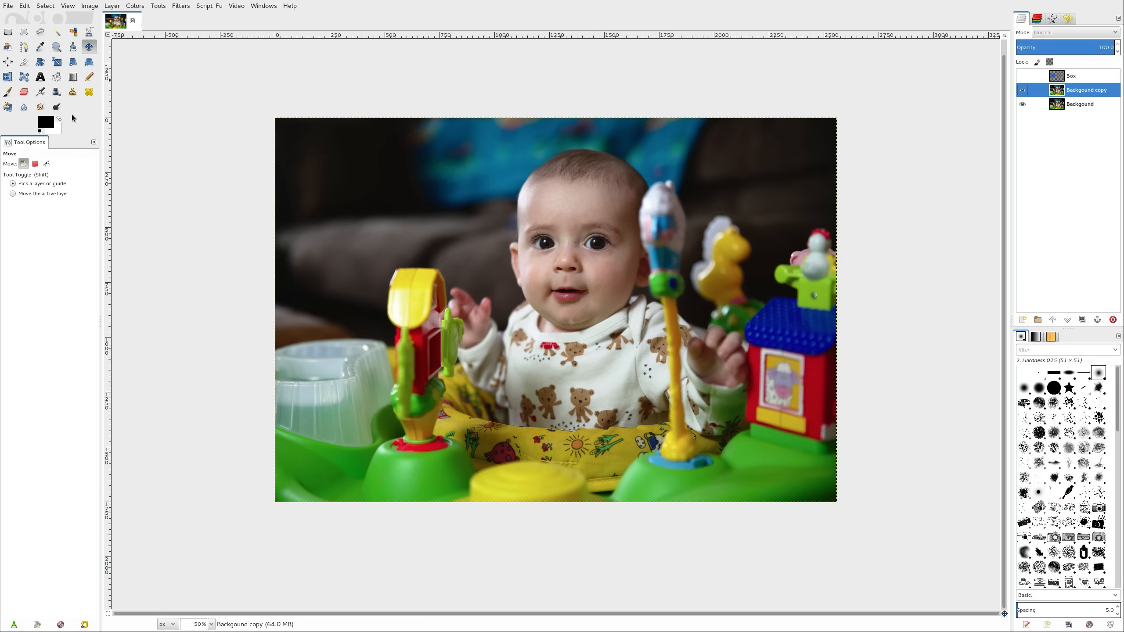
# Select the Paintbrush, try a red foreground colour, and return to black.
pyautogui.click(7, 91)
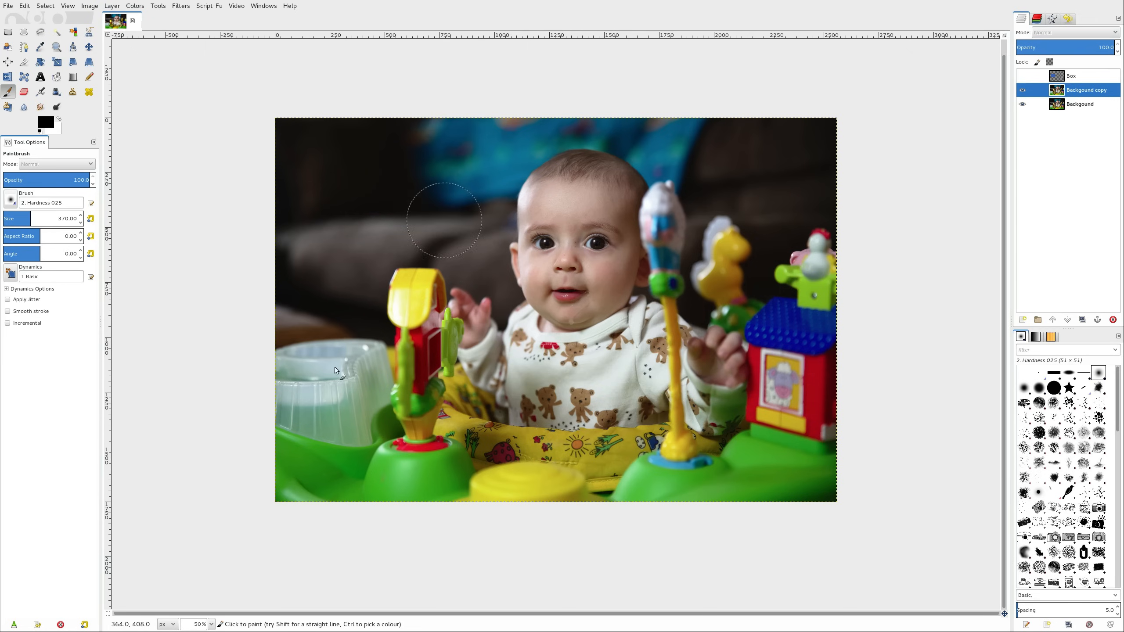
pyautogui.moveTo(365, 250)
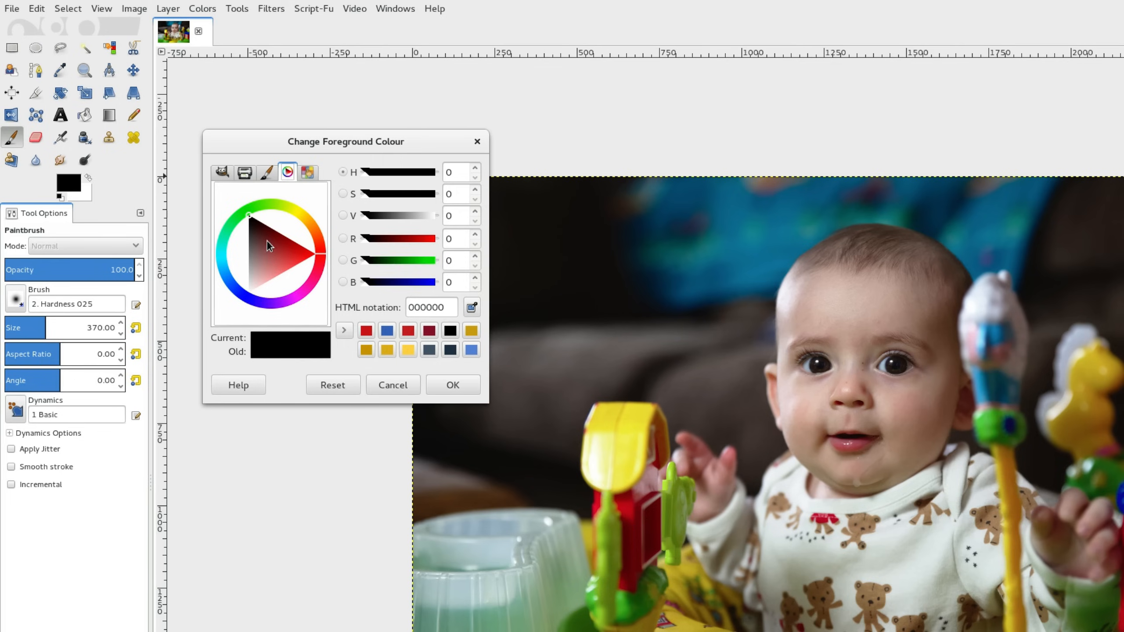
pyautogui.click(222, 173)
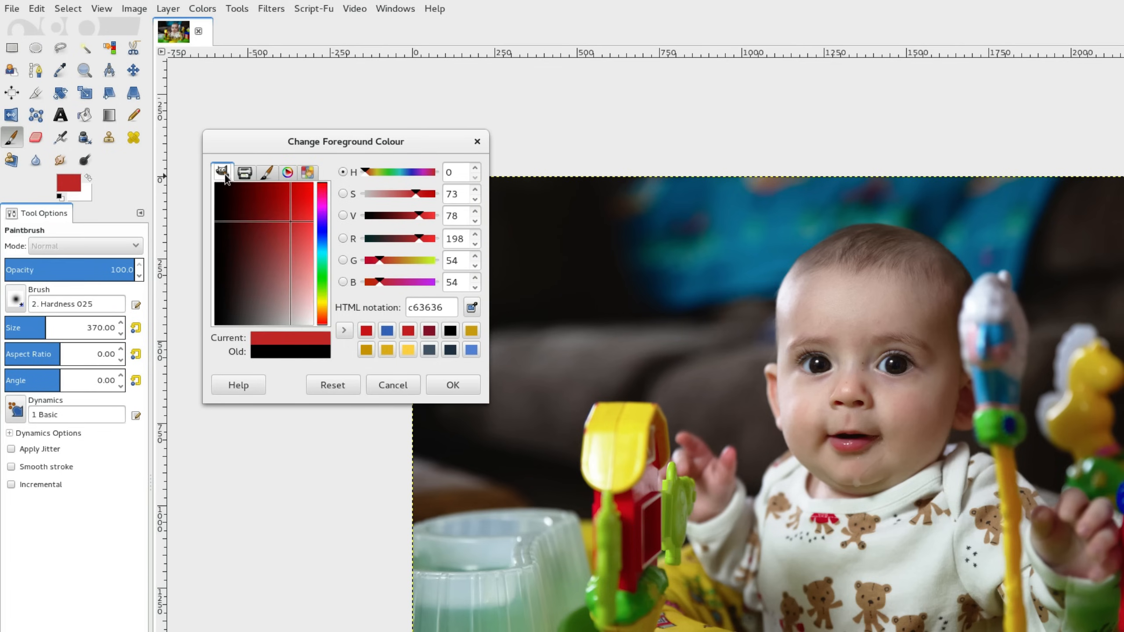
pyautogui.click(280, 226)
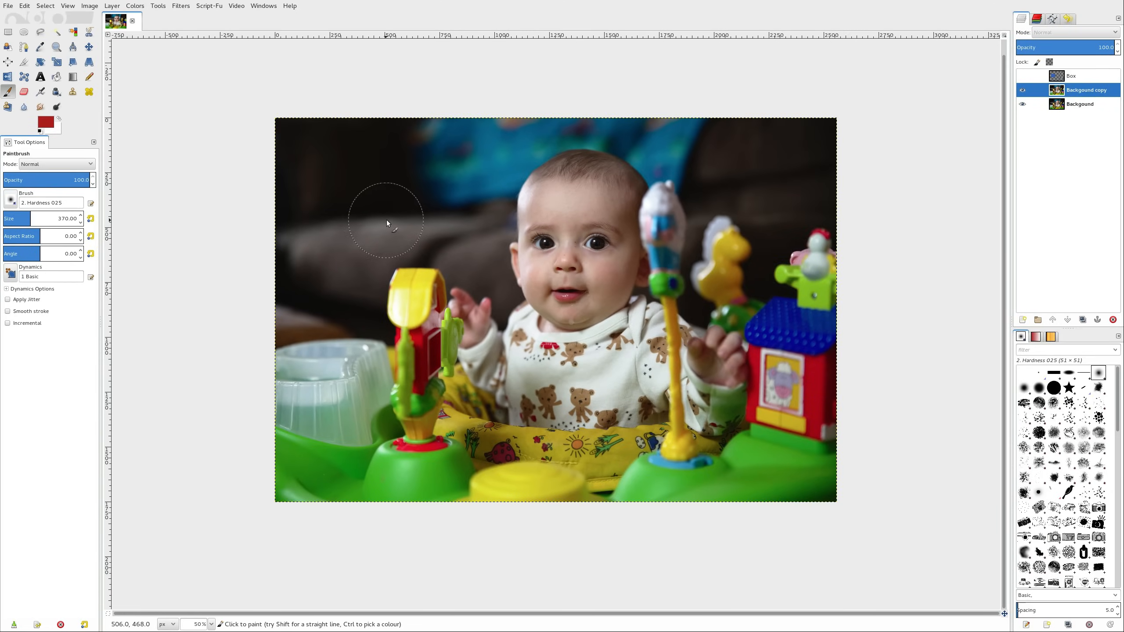
pyautogui.moveTo(388, 223); pyautogui.dragTo(746, 459)
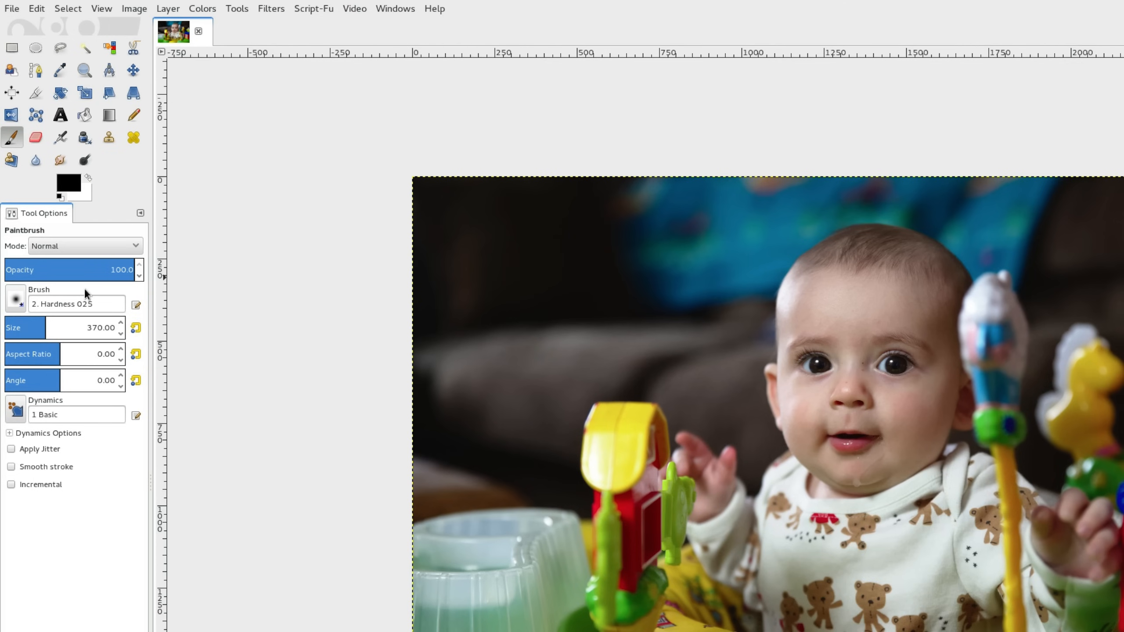
pyautogui.moveTo(102, 222)
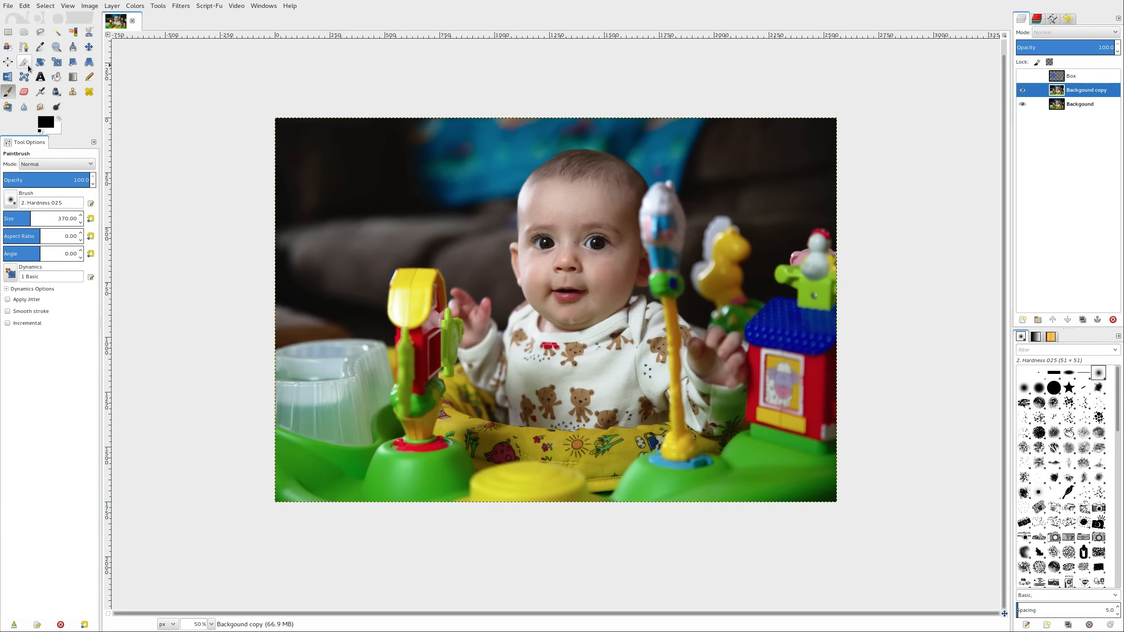
pyautogui.click(9, 61)
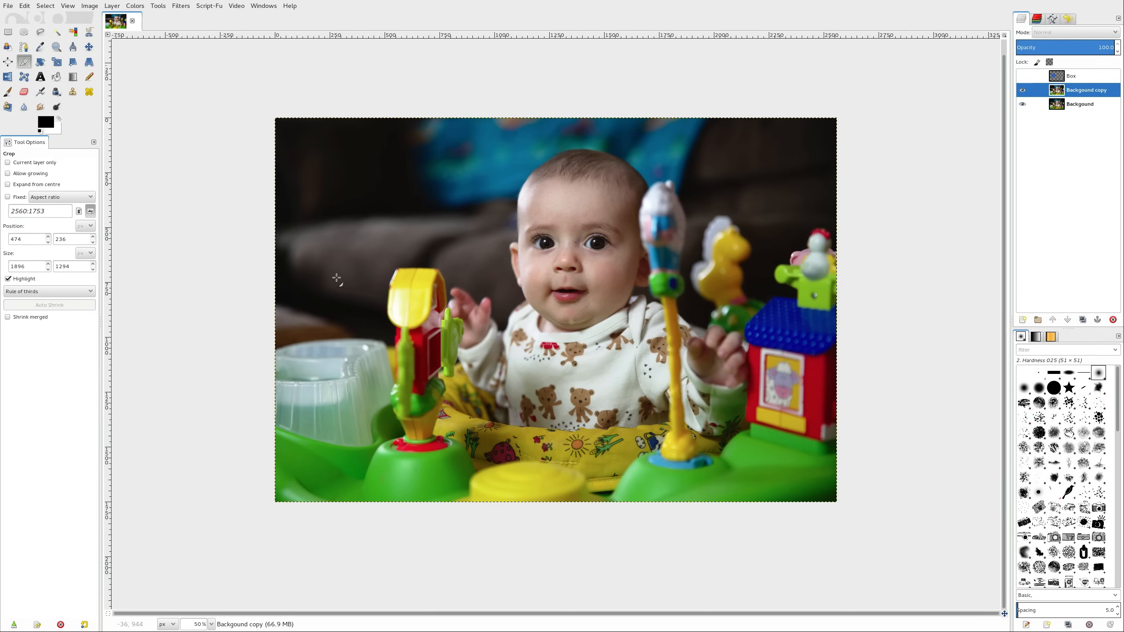
pyautogui.moveTo(405, 170); pyautogui.dragTo(825, 472)
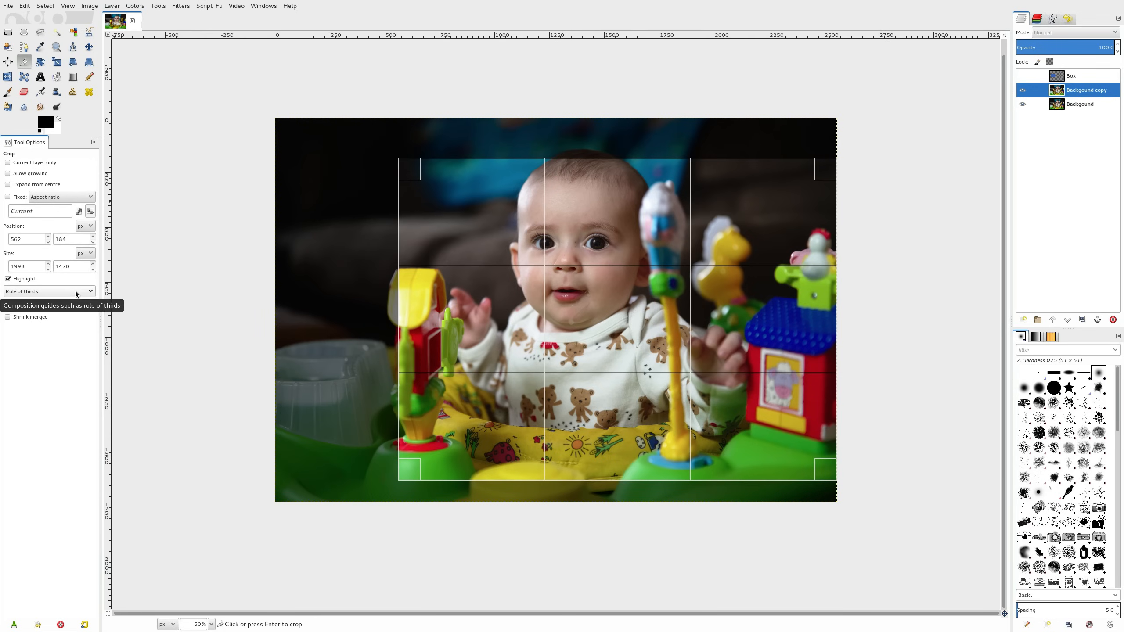
pyautogui.click(50, 291)
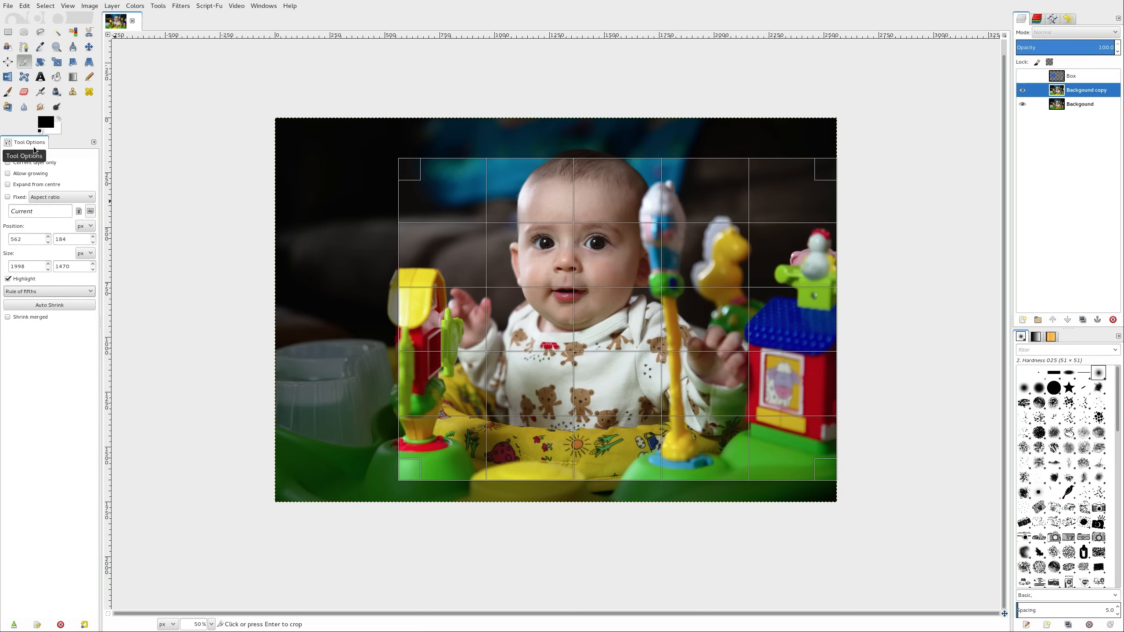
pyautogui.moveTo(7, 91)
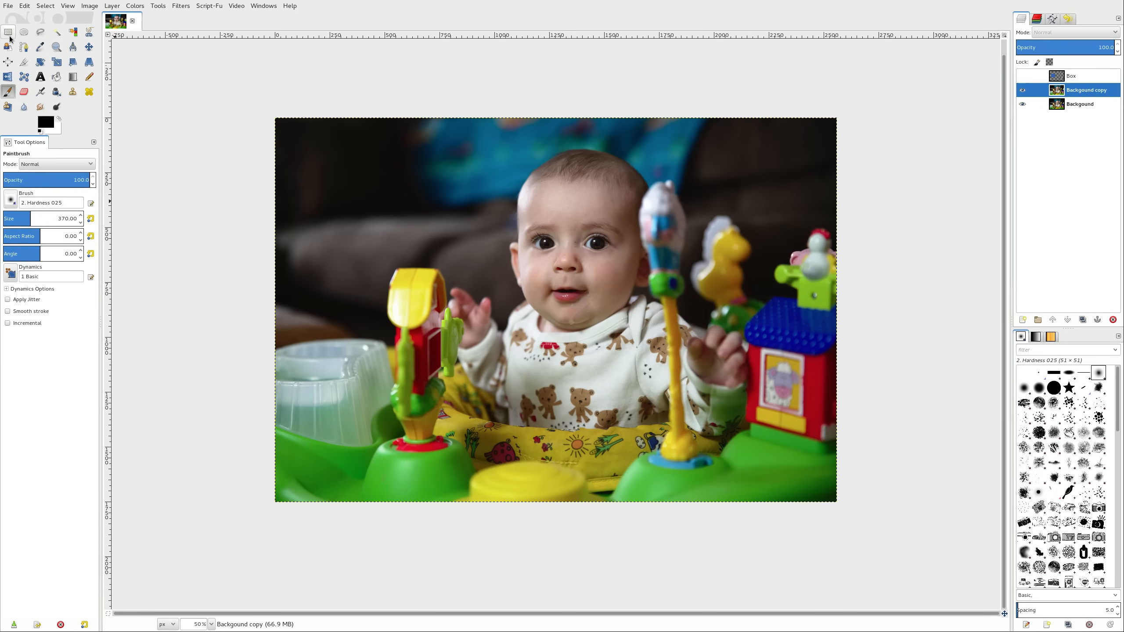
pyautogui.click(9, 32)
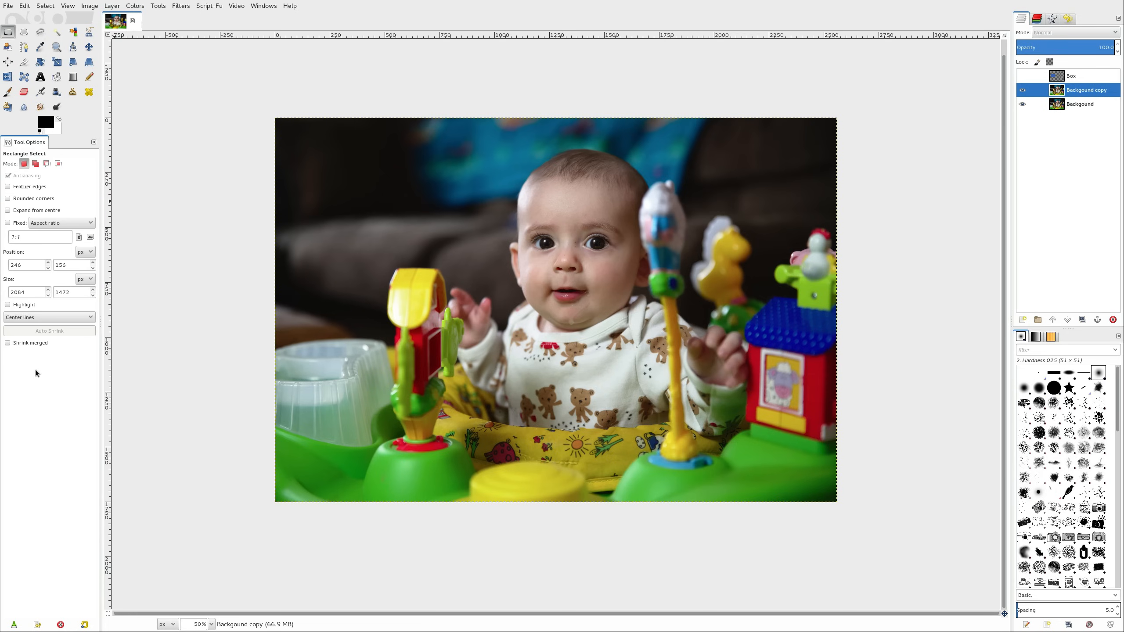
pyautogui.click(9, 92)
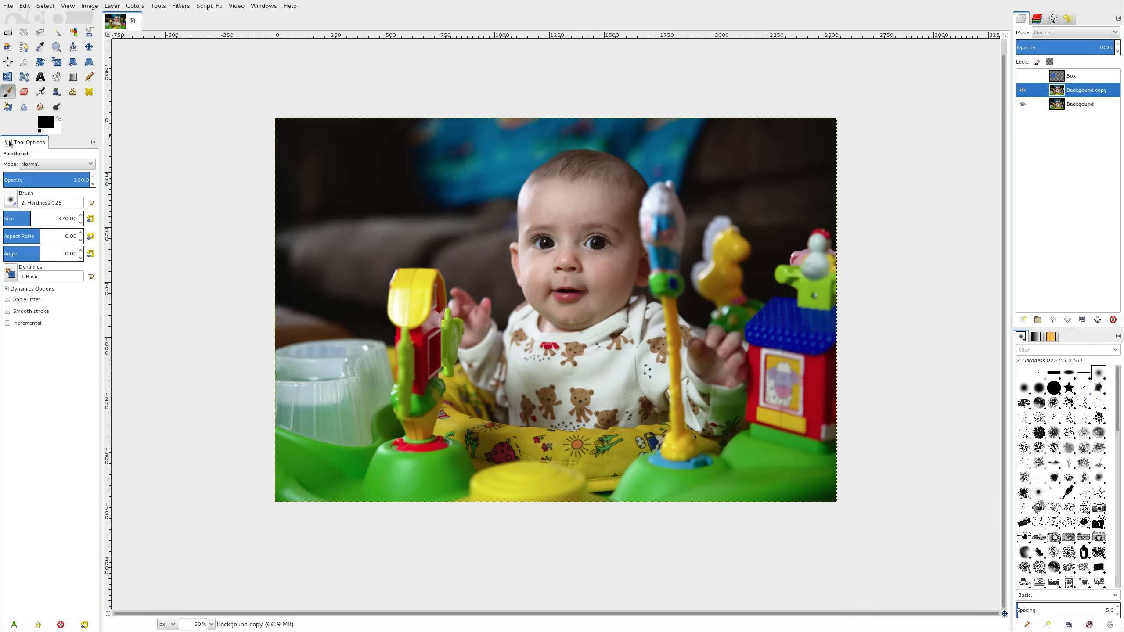
pyautogui.moveTo(30, 143)
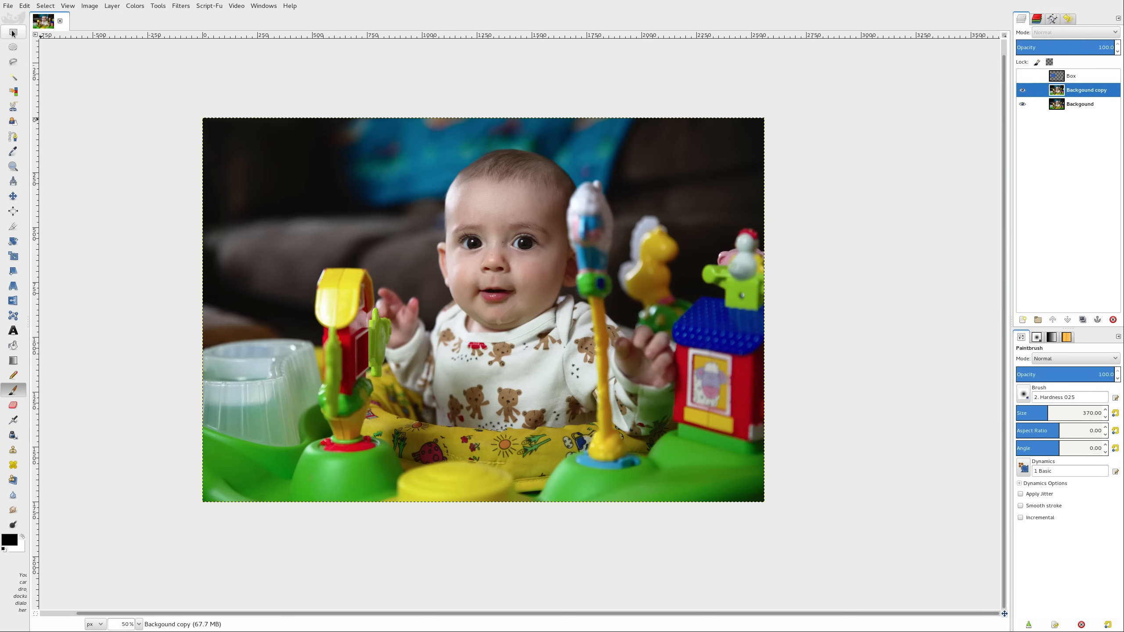
# Switch to the Rectangle Select tool once Tool Options is docked beside Brushes.
pyautogui.click(7, 31)
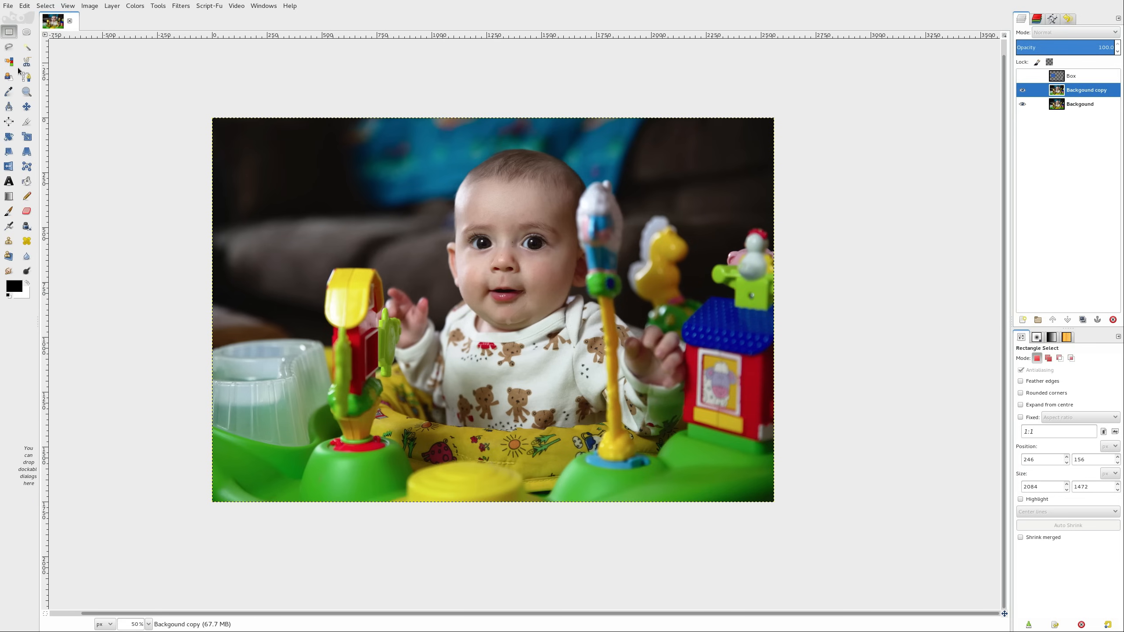
pyautogui.moveTo(61, 335)
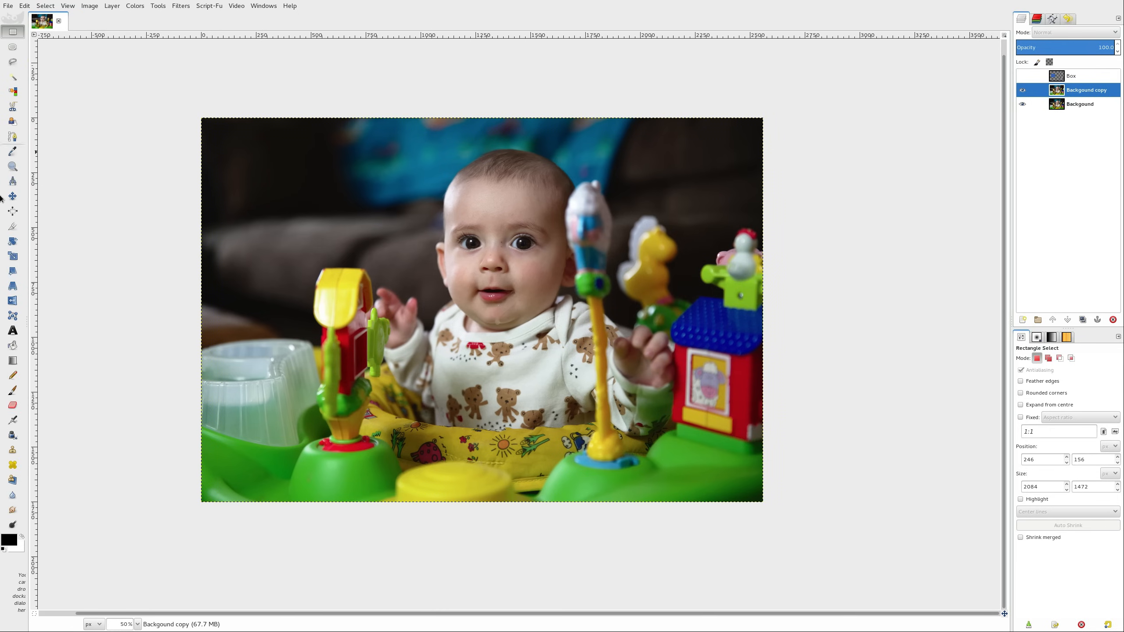
pyautogui.moveTo(947, 220)
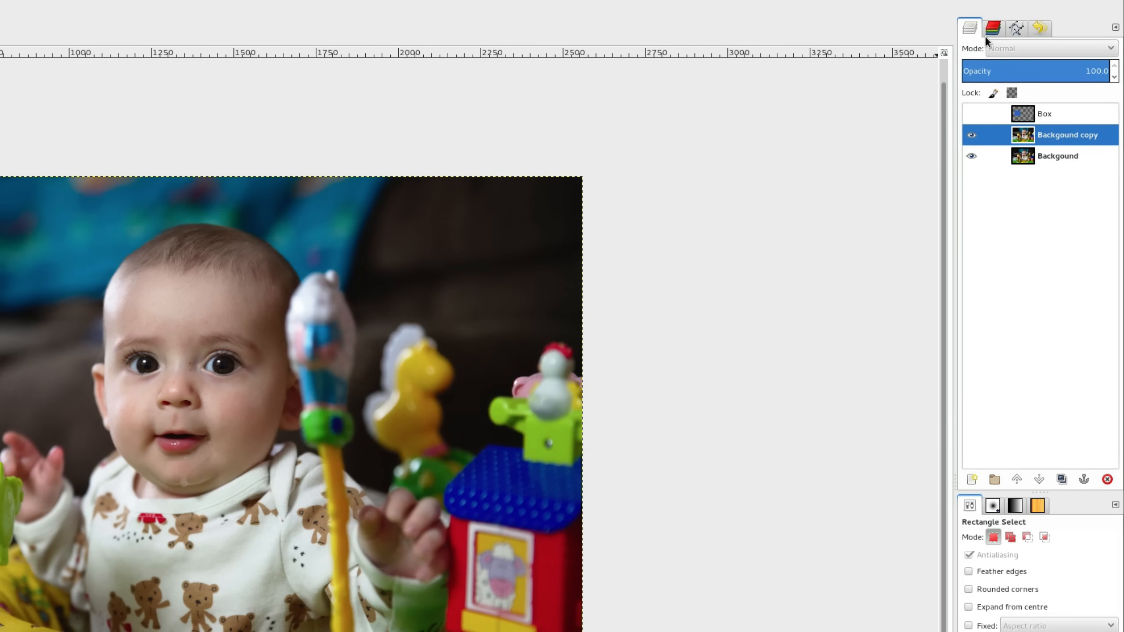
# Cycle the upper dock through Paths, Layers, Channels, Paths and the next panel.
pyautogui.click(1038, 28)
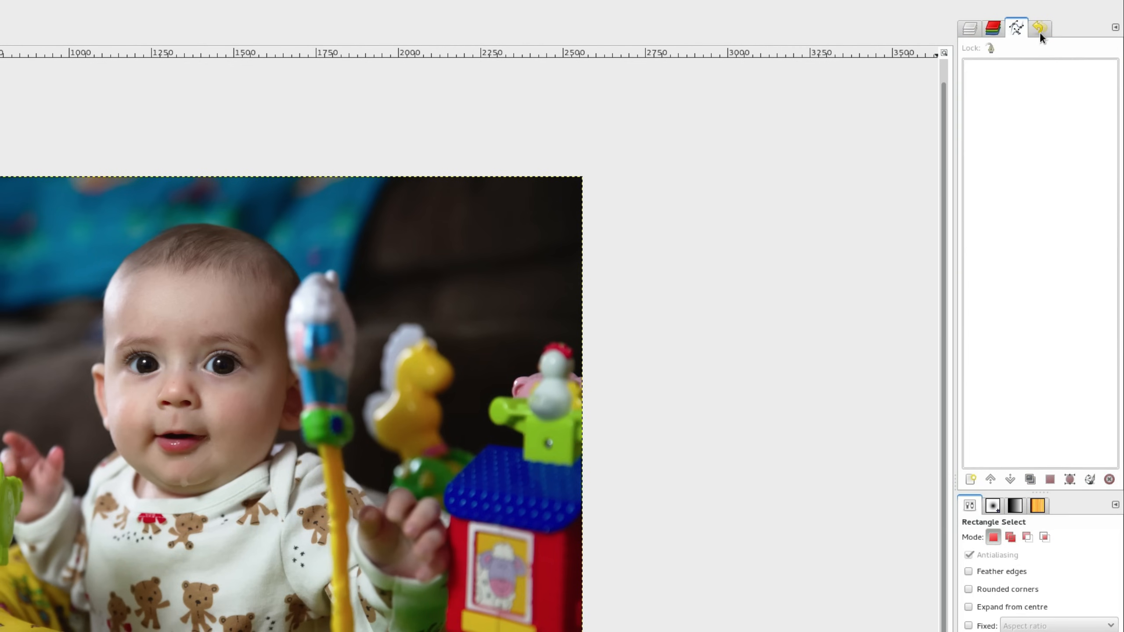
pyautogui.click(968, 28)
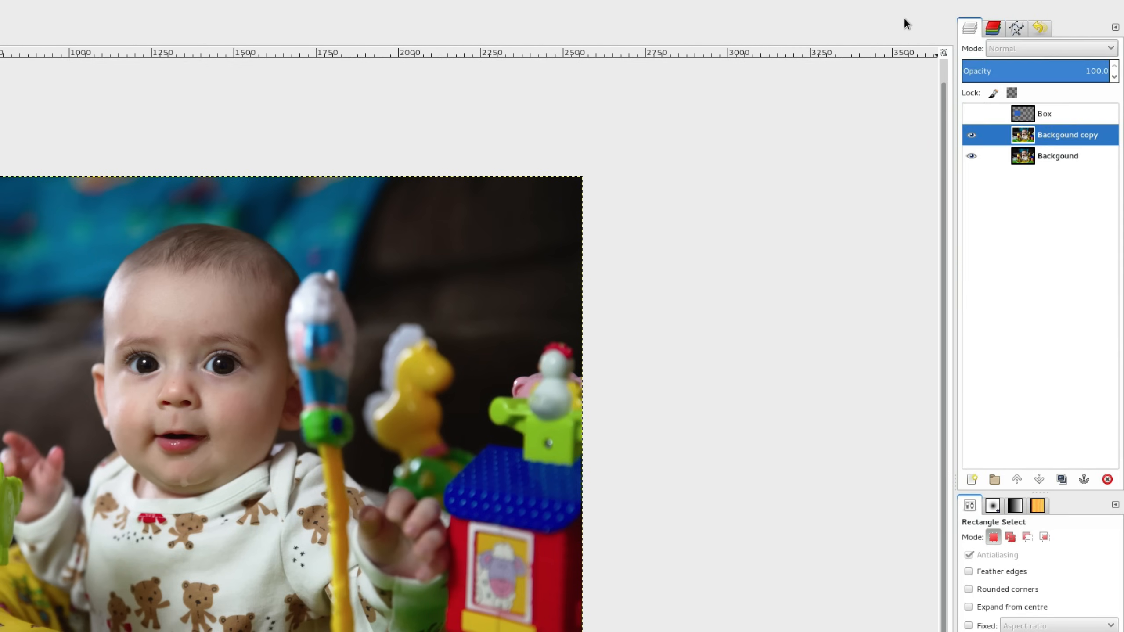
pyautogui.moveTo(917, 33)
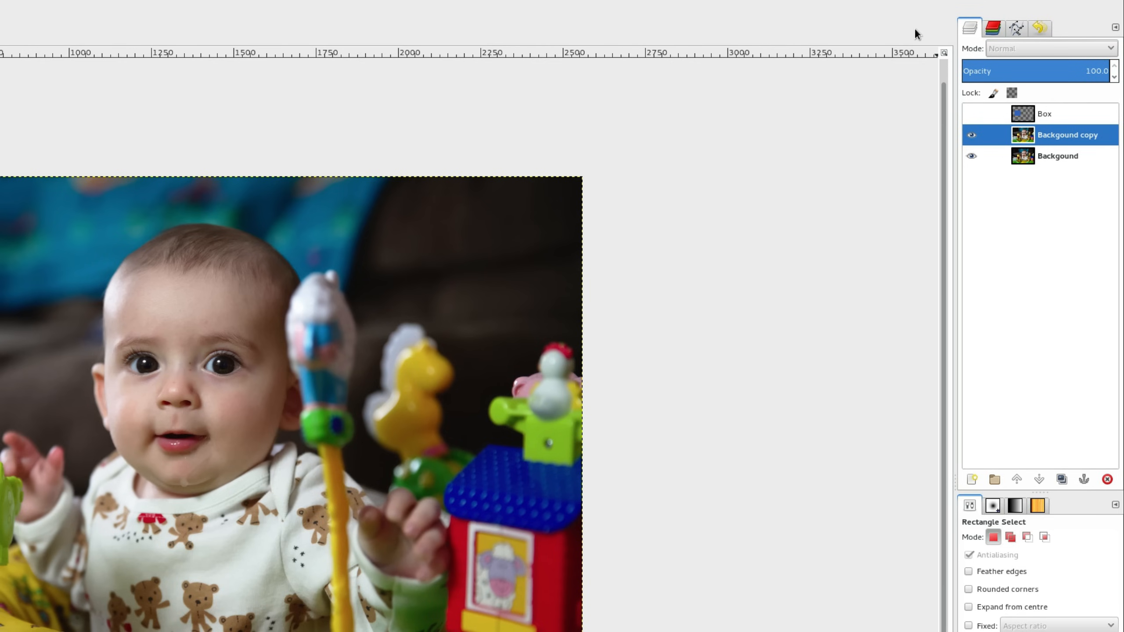
pyautogui.click(992, 28)
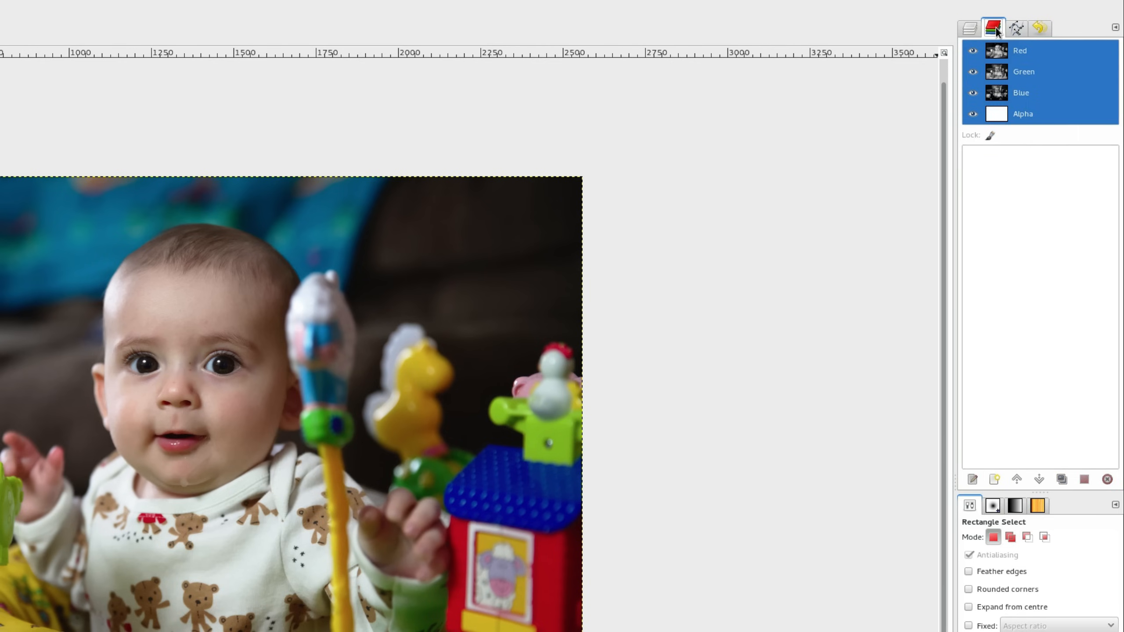
pyautogui.click(1017, 28)
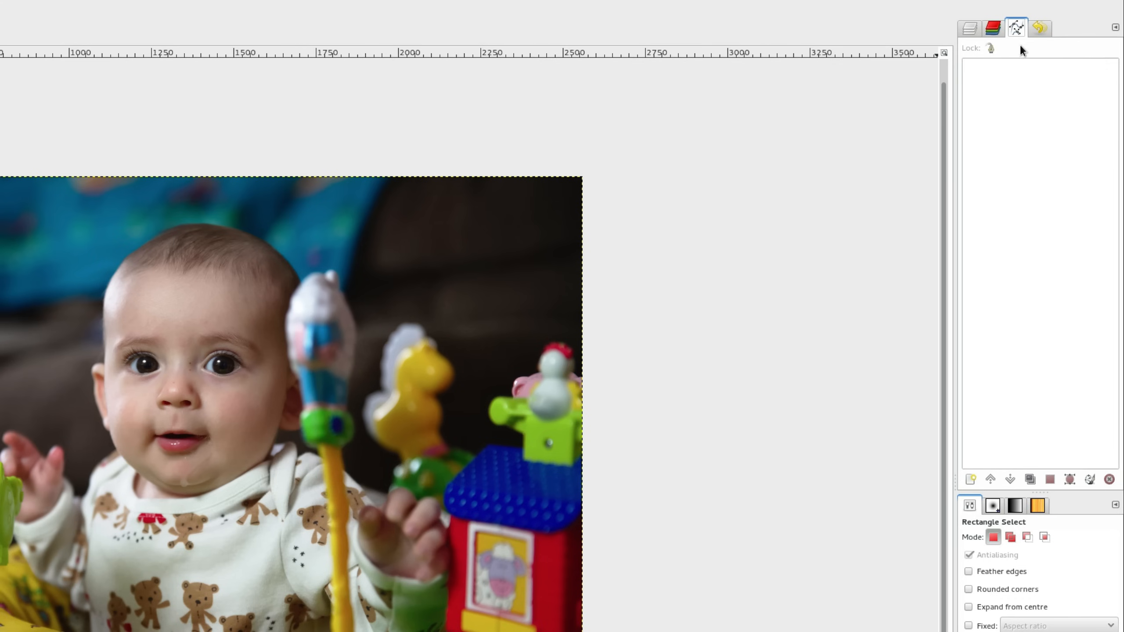
pyautogui.click(1040, 27)
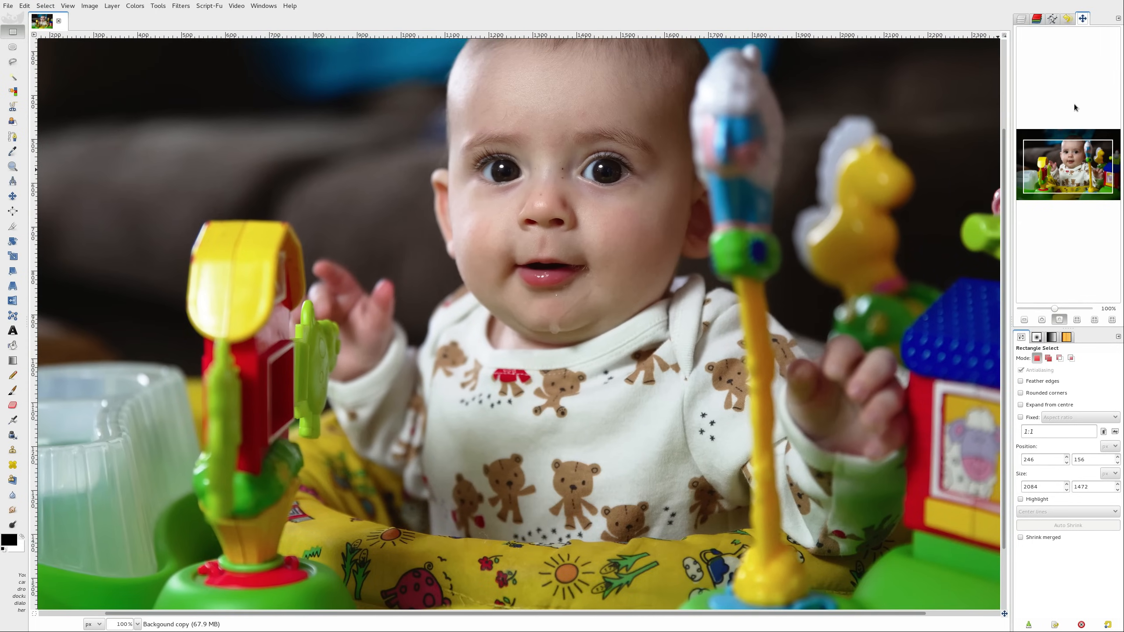
pyautogui.moveTo(1072, 63)
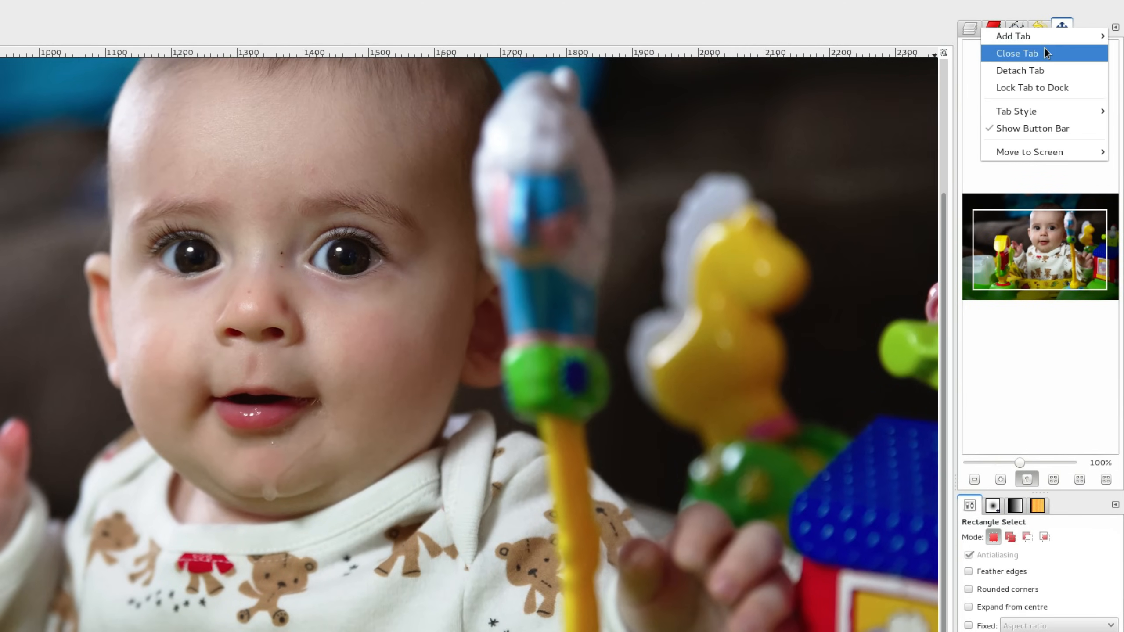
# Close the Navigation tab in the upper dock.
pyautogui.click(1016, 53)
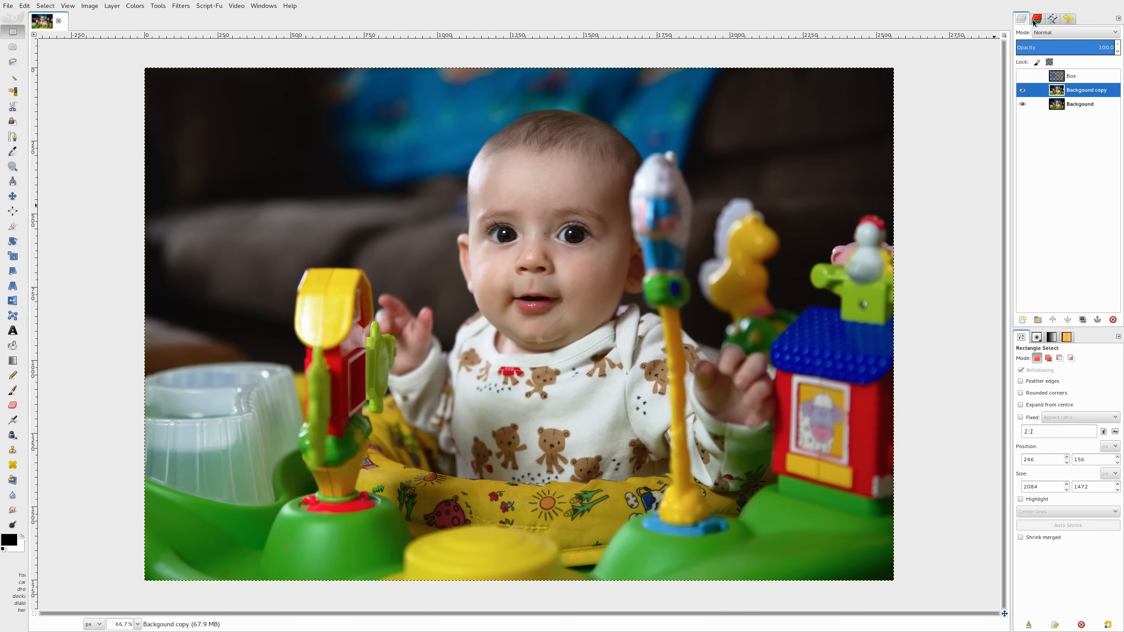
pyautogui.click(1070, 19)
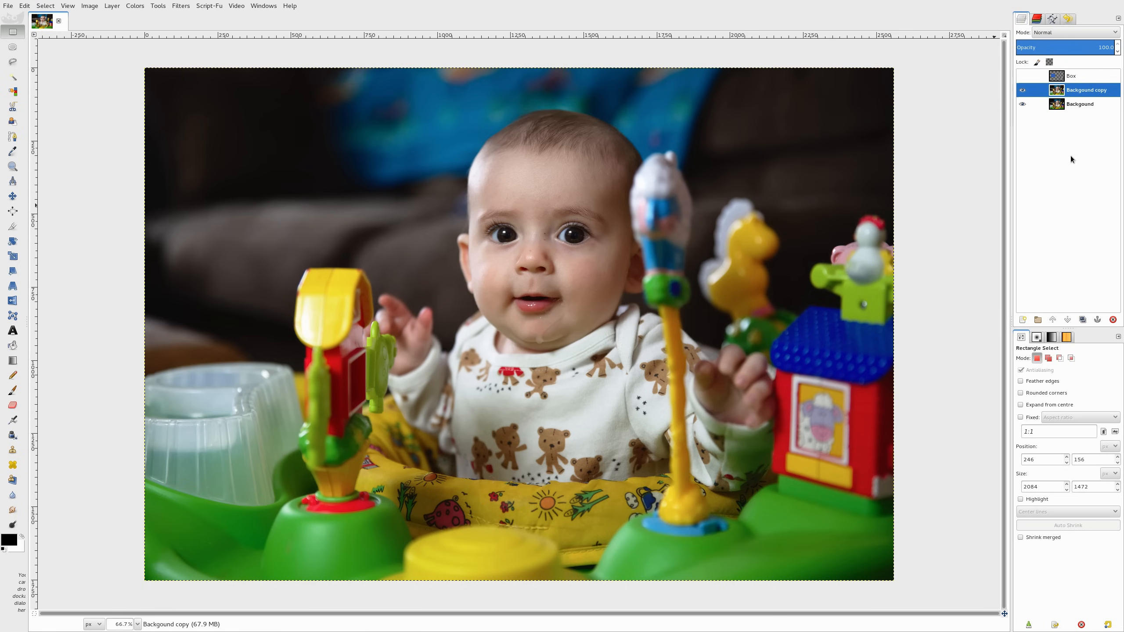
pyautogui.moveTo(1052, 138)
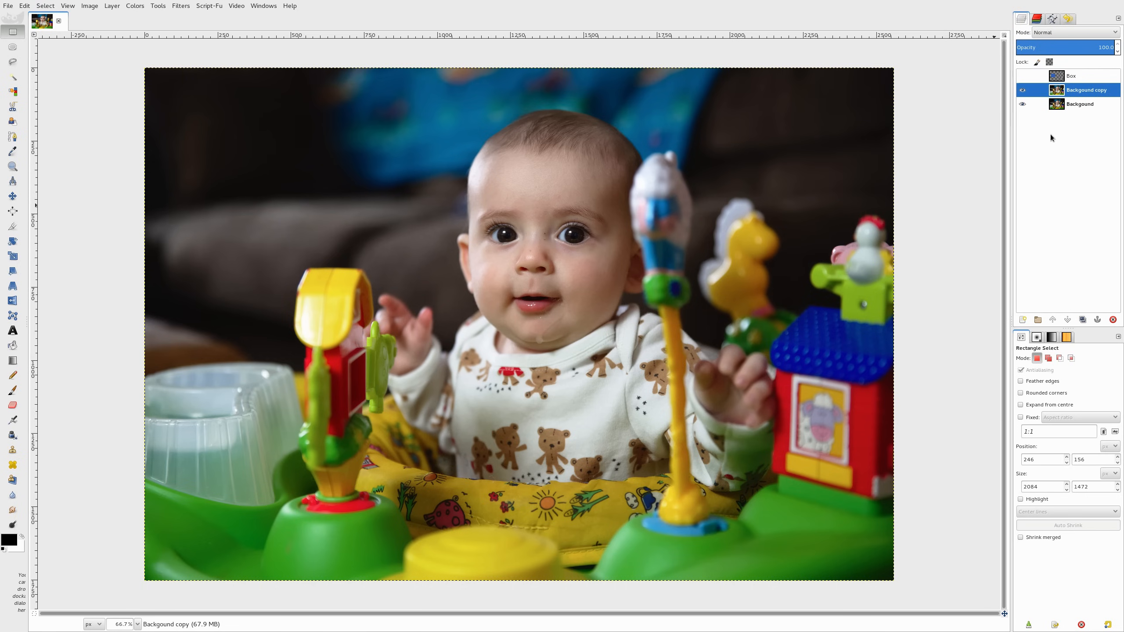
pyautogui.rightClick(1058, 89)
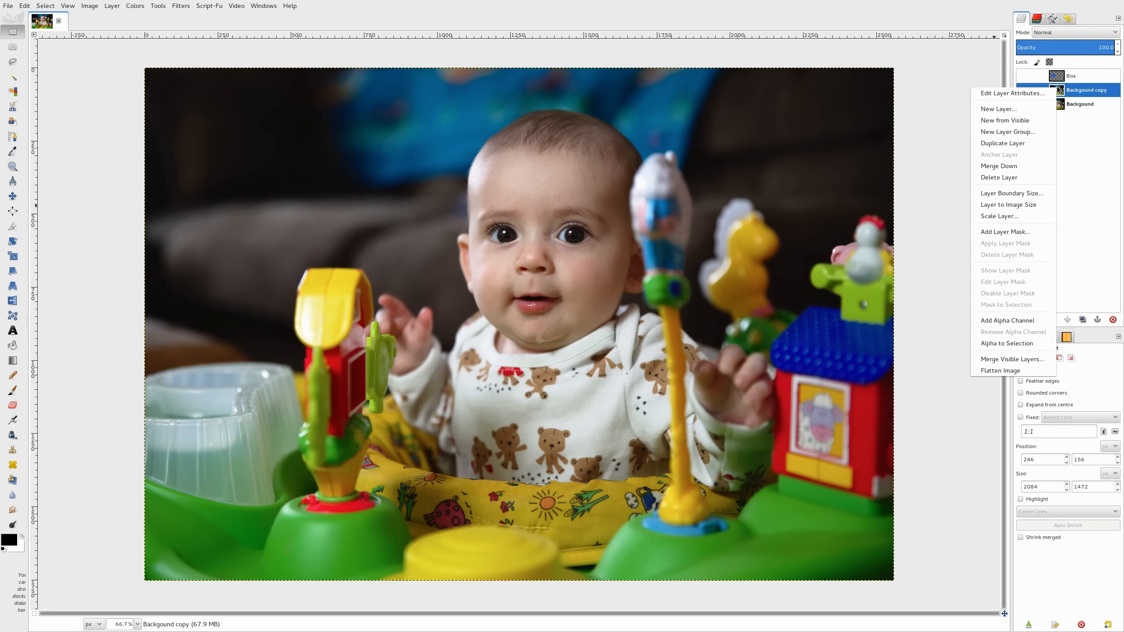
pyautogui.moveTo(1025, 257)
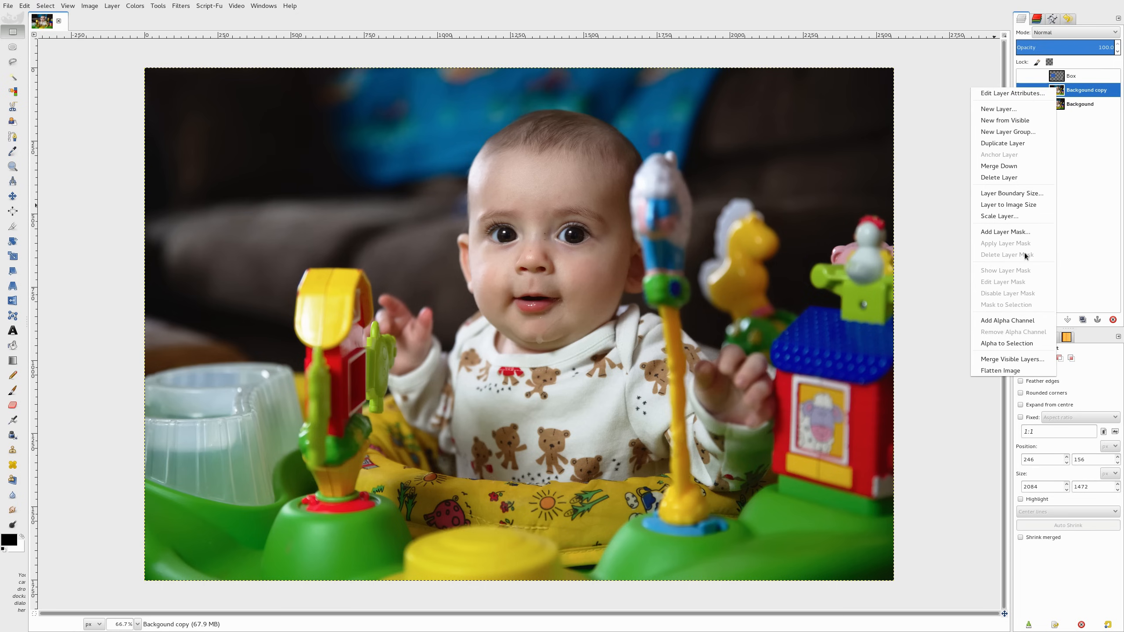
pyautogui.moveTo(1006, 232)
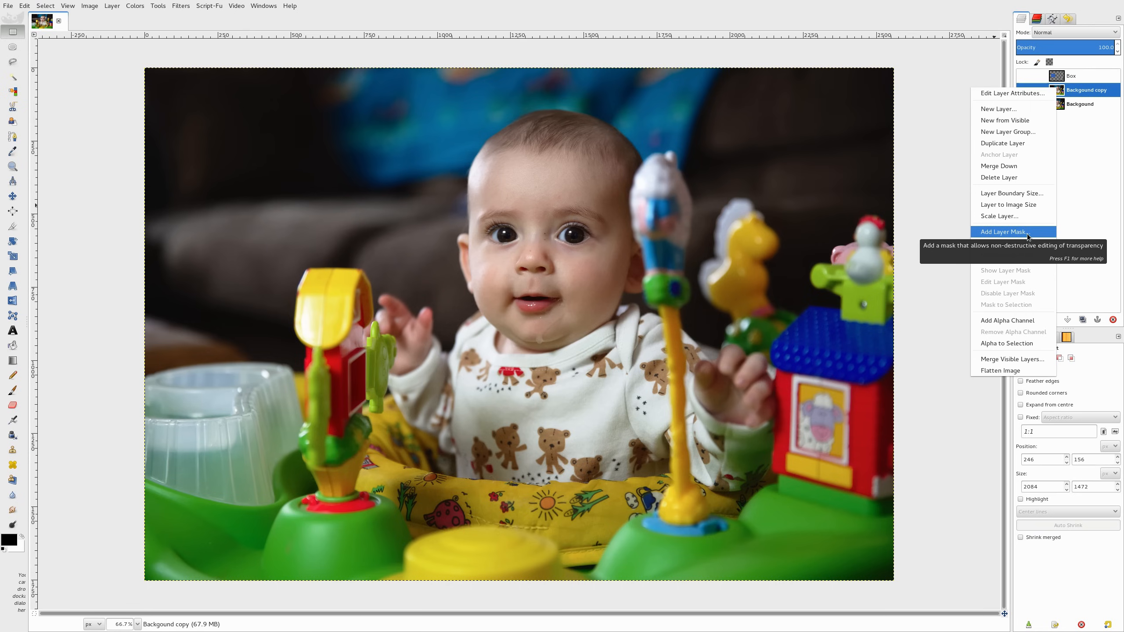
pyautogui.moveTo(1028, 144)
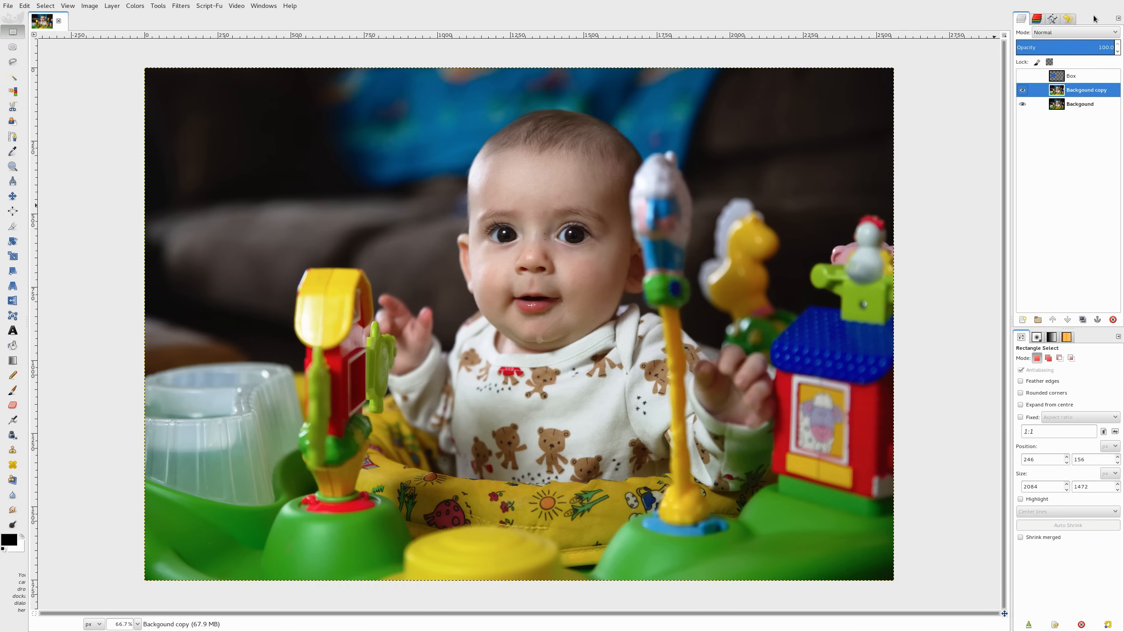
pyautogui.click(1118, 18)
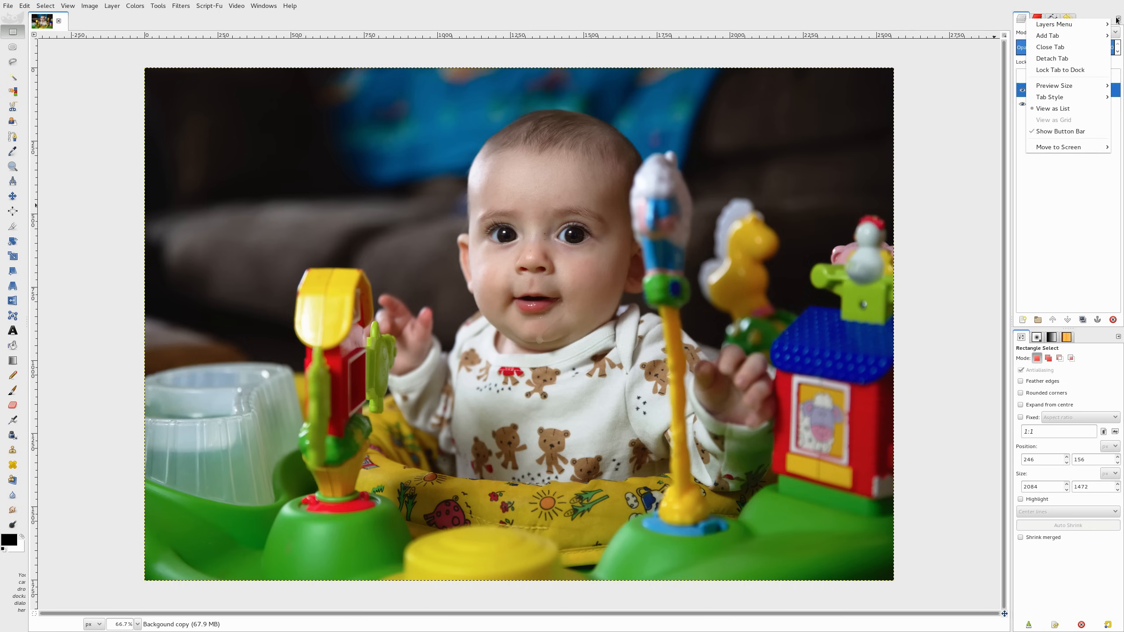
pyautogui.click(1056, 24)
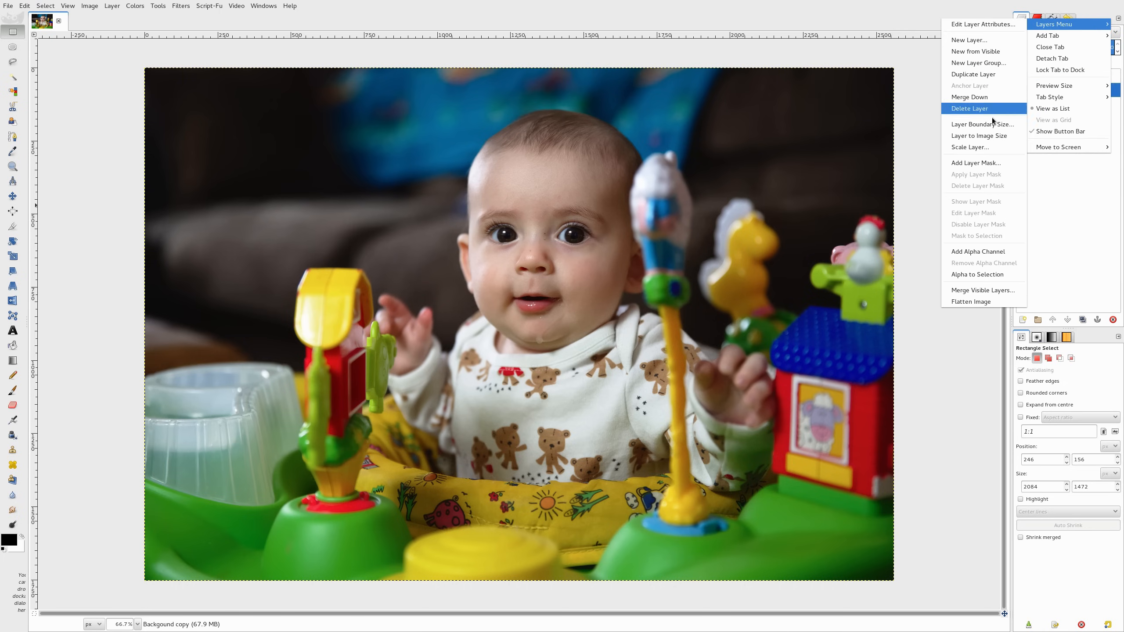
pyautogui.moveTo(990, 241)
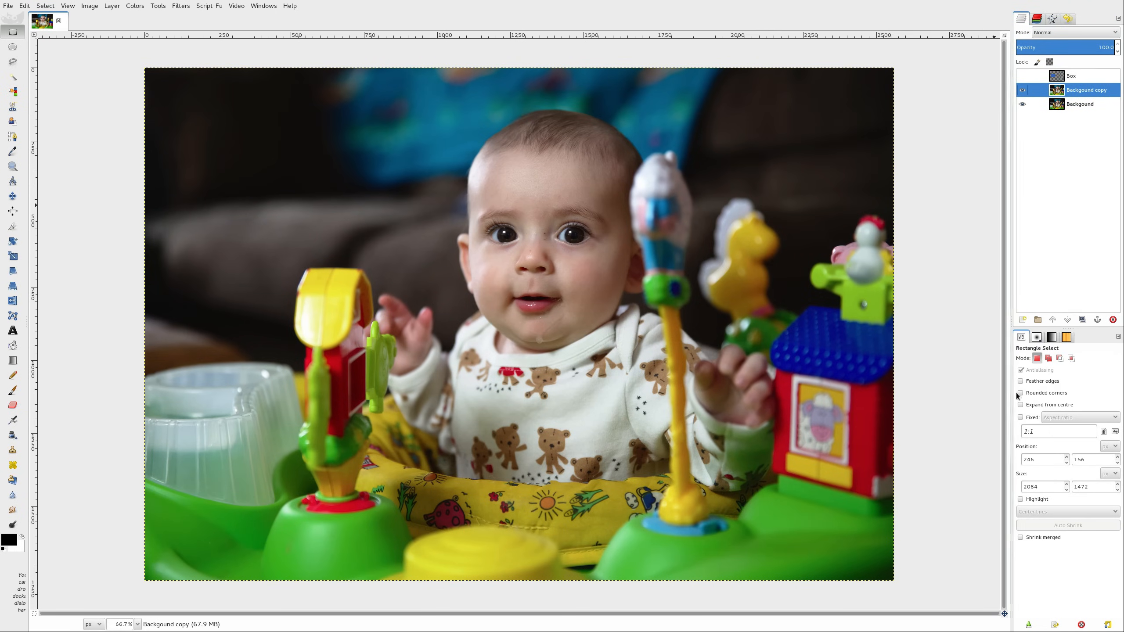
pyautogui.moveTo(1062, 328)
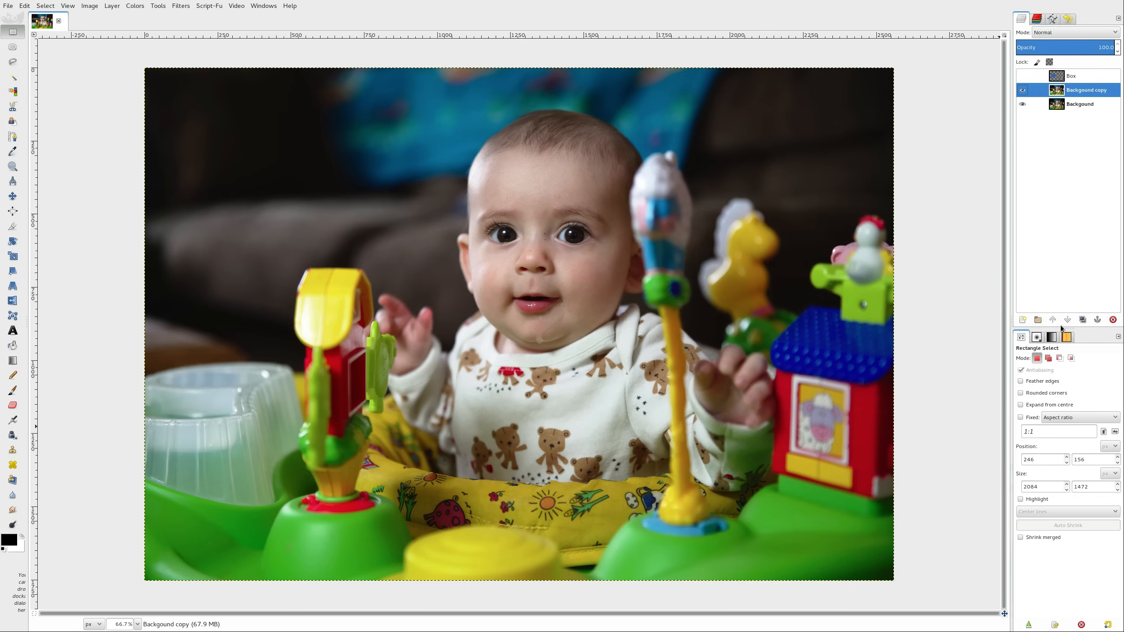
pyautogui.moveTo(992, 371)
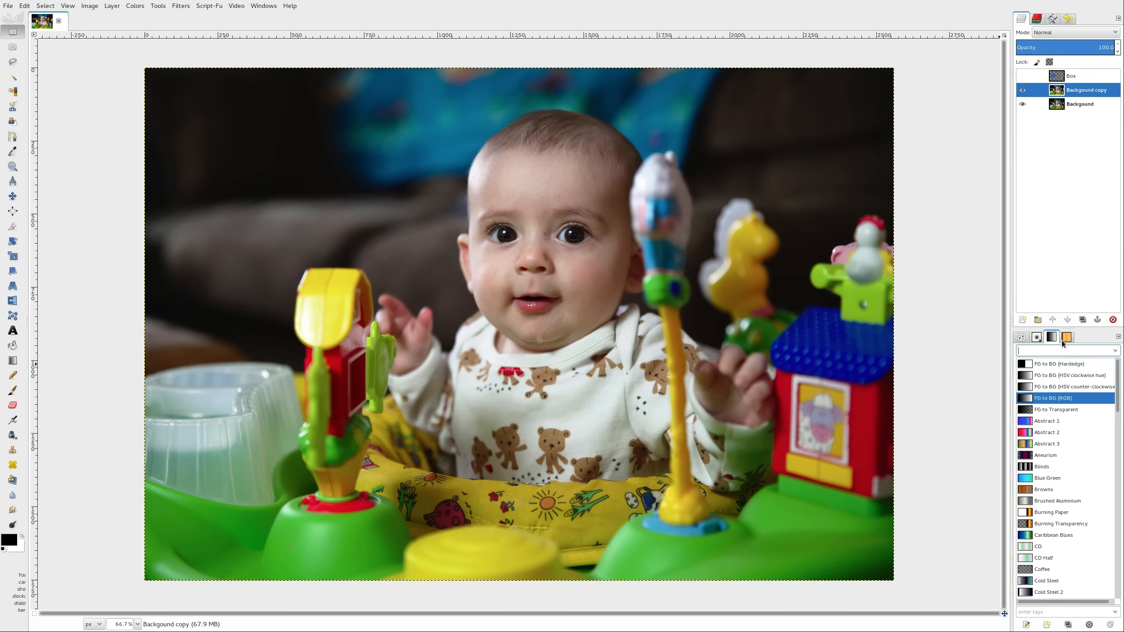
# Preview the Gradients panel, then show Brushes in the lower dock.
pyautogui.click(1067, 337)
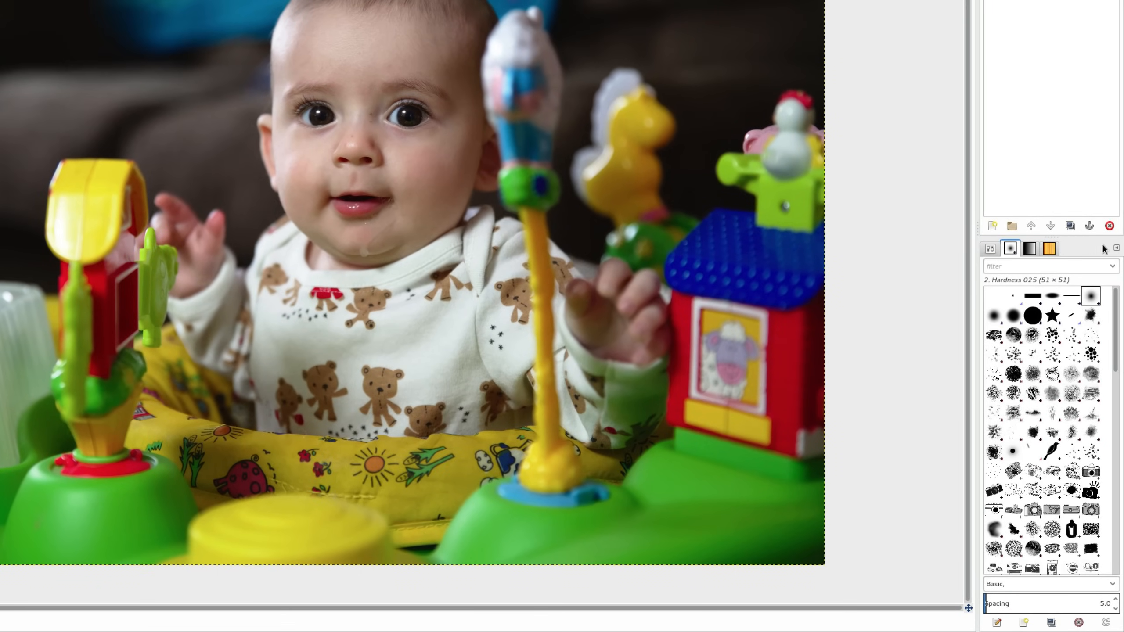
pyautogui.click(1116, 249)
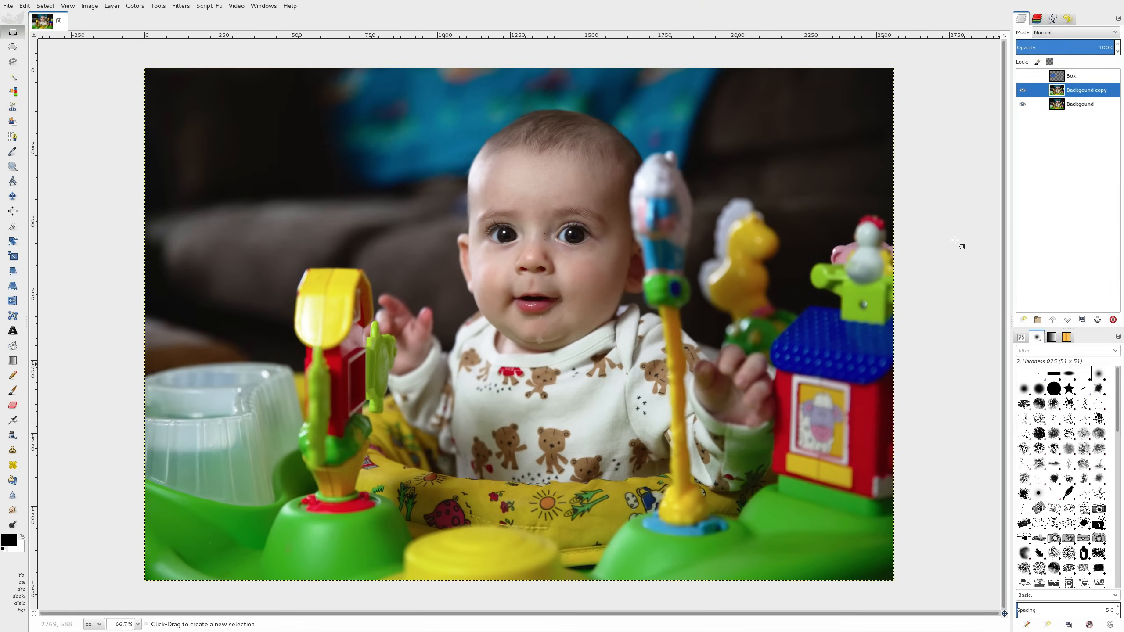
# Select the Box layer and turn on its visibility eye icon.
pyautogui.click(1071, 76)
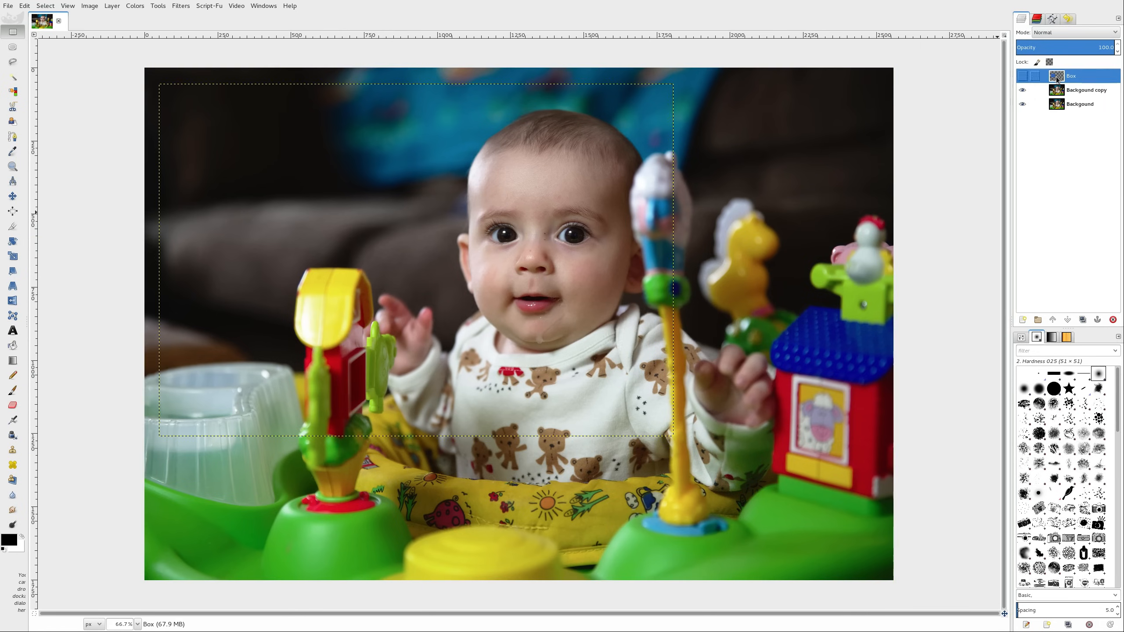
pyautogui.click(1022, 76)
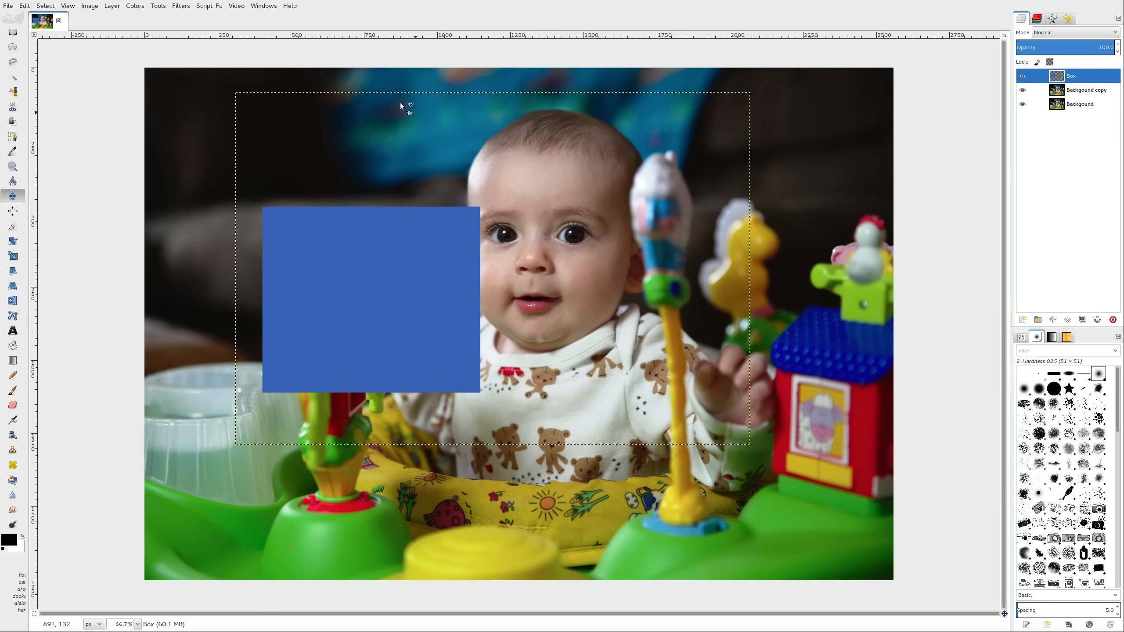
pyautogui.moveTo(758, 375)
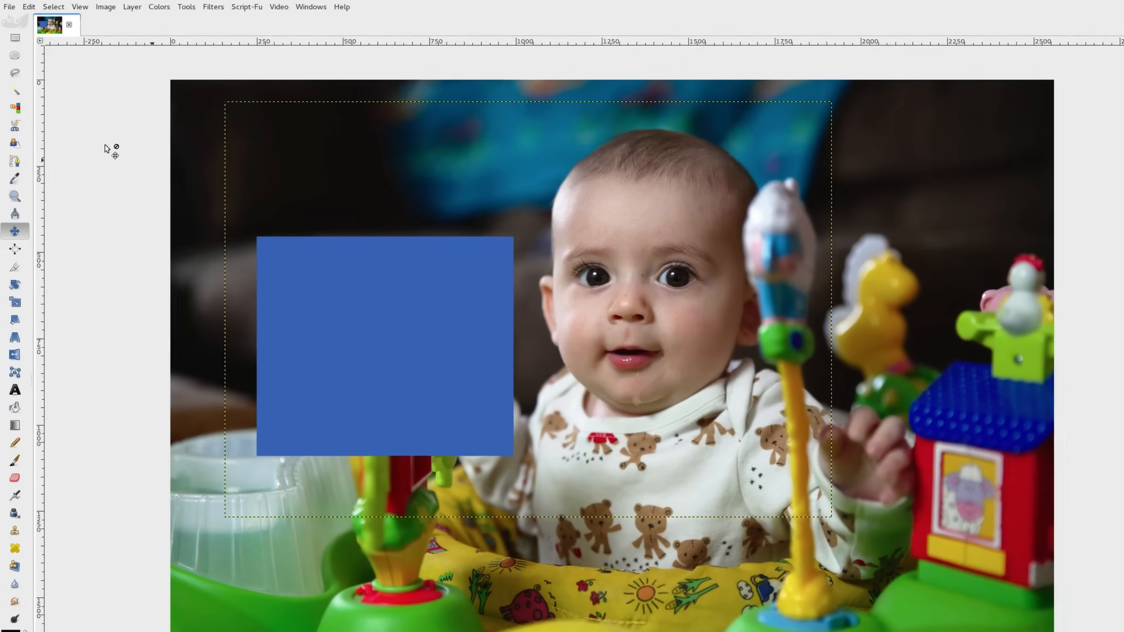
pyautogui.click(80, 6)
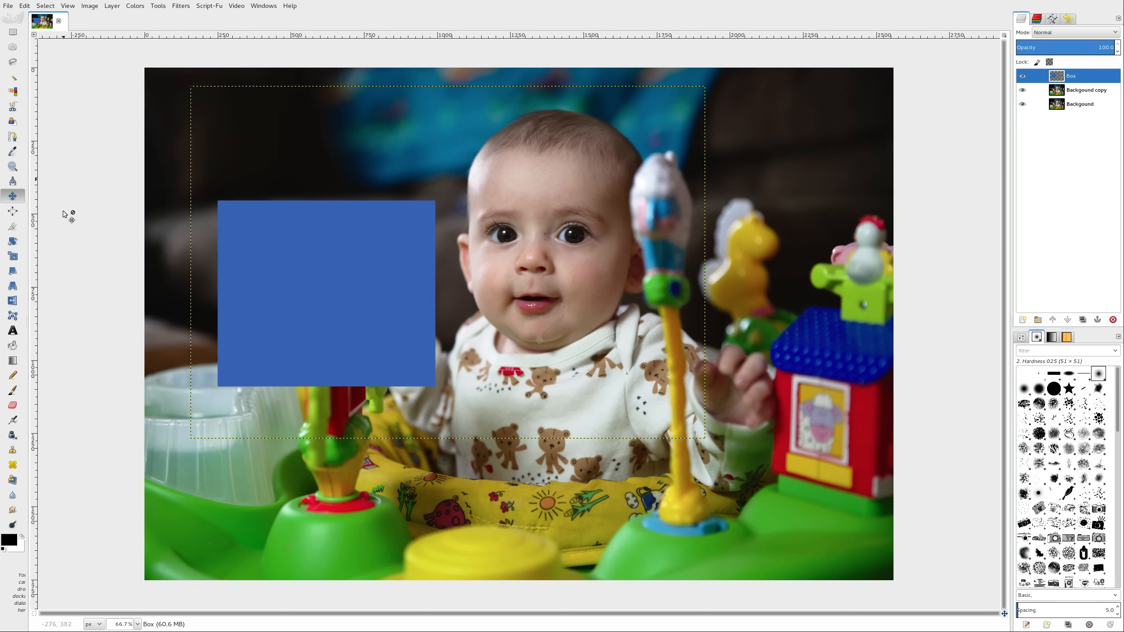
pyautogui.moveTo(235, 368)
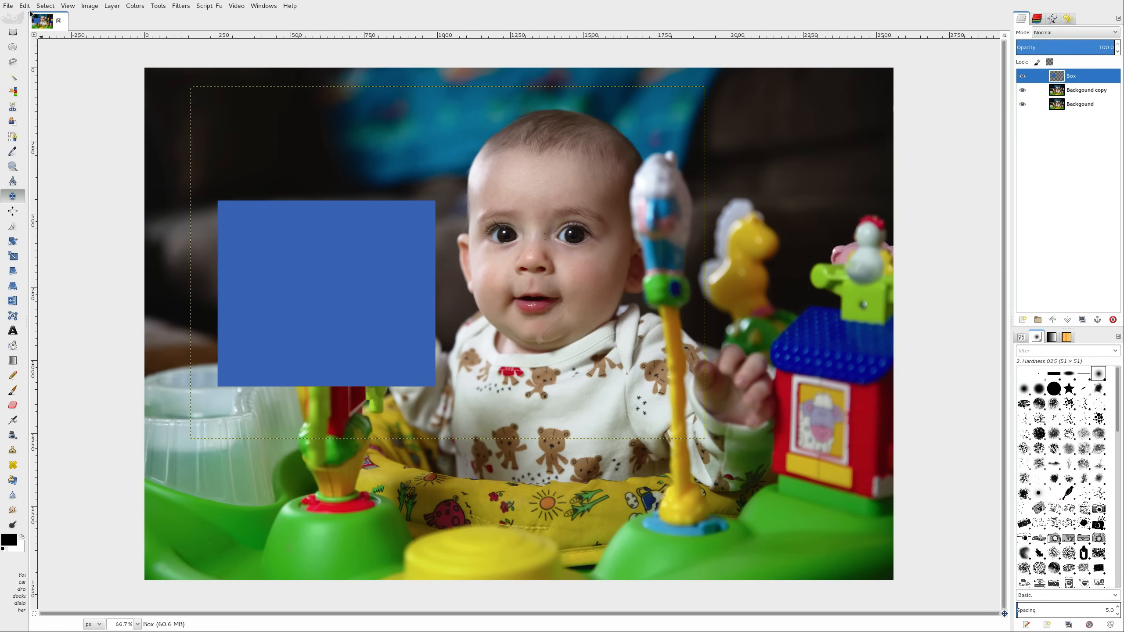
# Uncheck Show layer boundary in Edit > Preferences and confirm with OK.
pyautogui.click(24, 6)
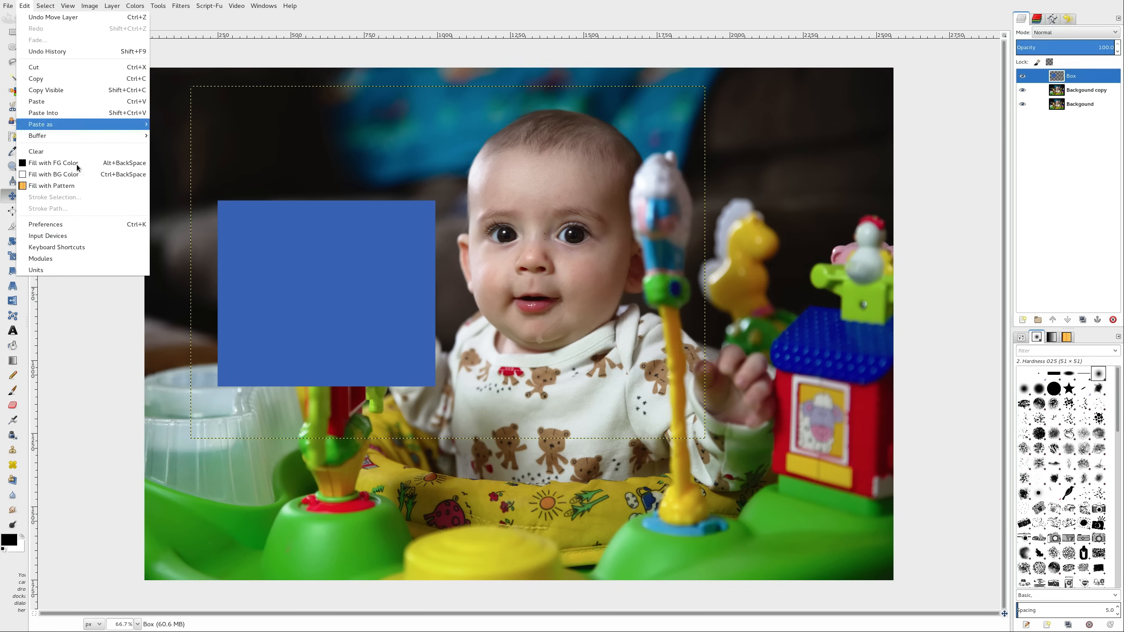
pyautogui.click(45, 225)
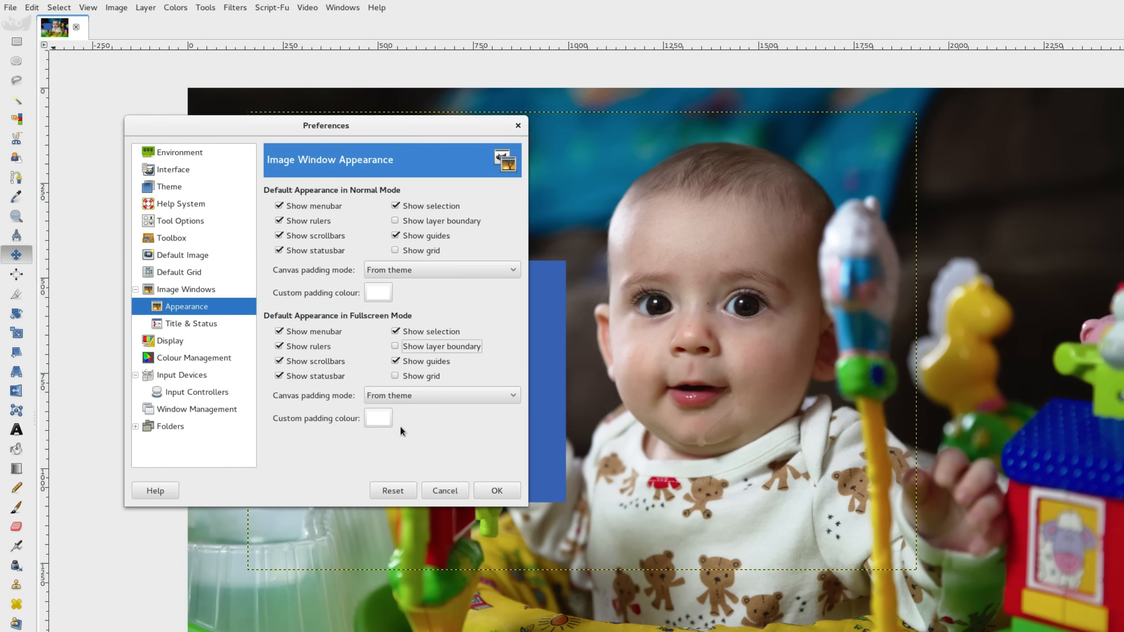
pyautogui.click(497, 491)
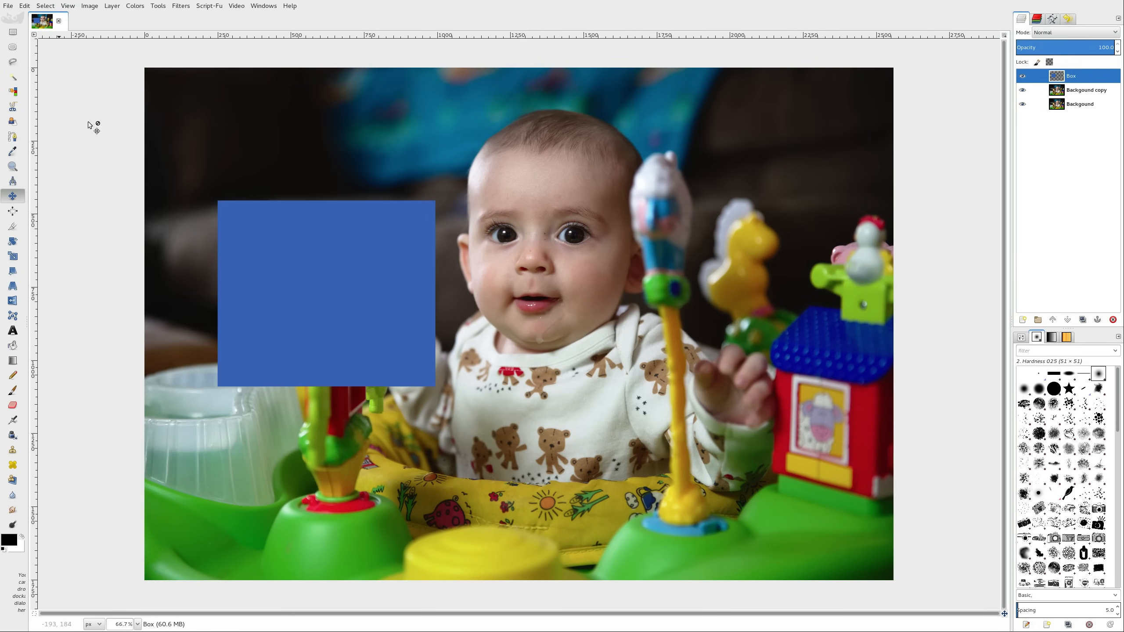
pyautogui.moveTo(958, 318)
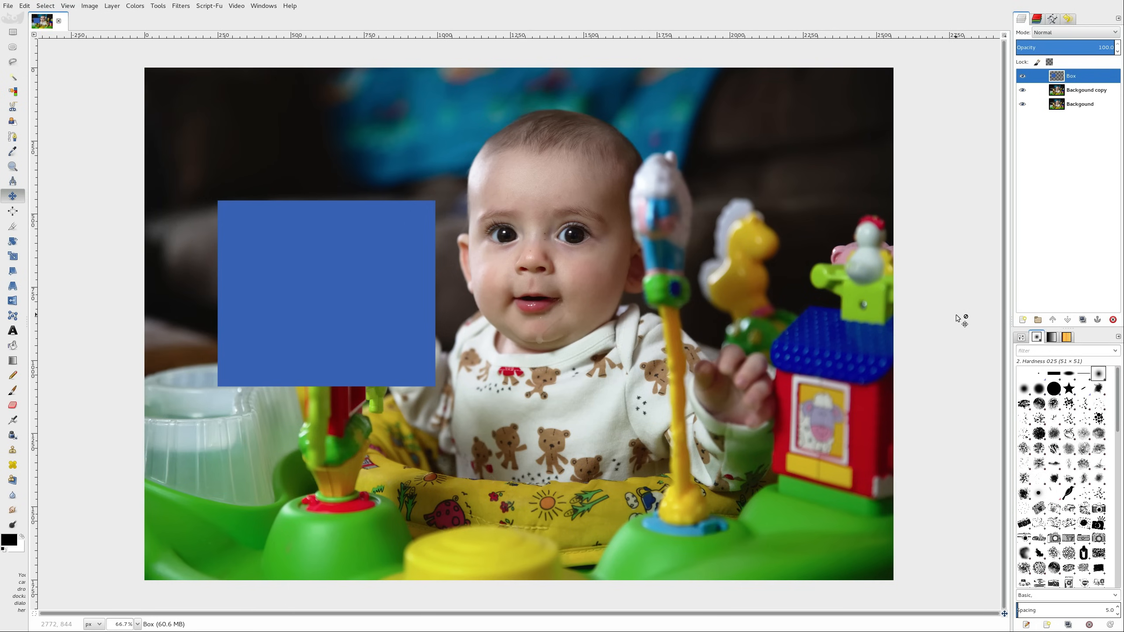